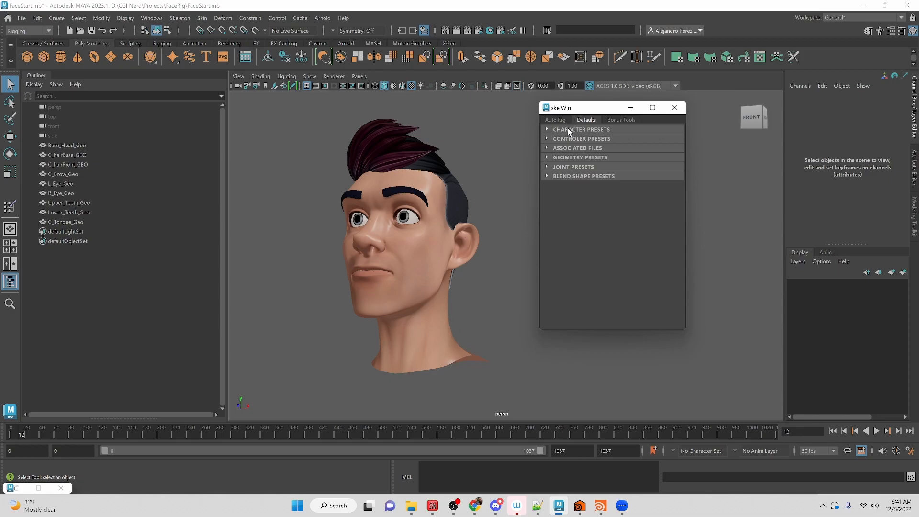
Open the skelWin Auto Rig tab to show the Step 1–3 face-rigging buttons
{"action": "left_click", "coordinate": [554, 120]}
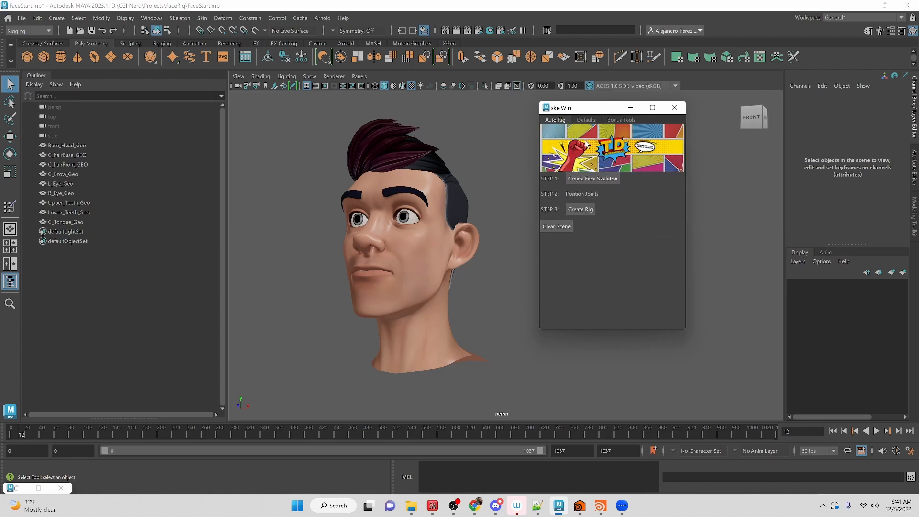
{"action": "mouse_move", "coordinate": [587, 198]}
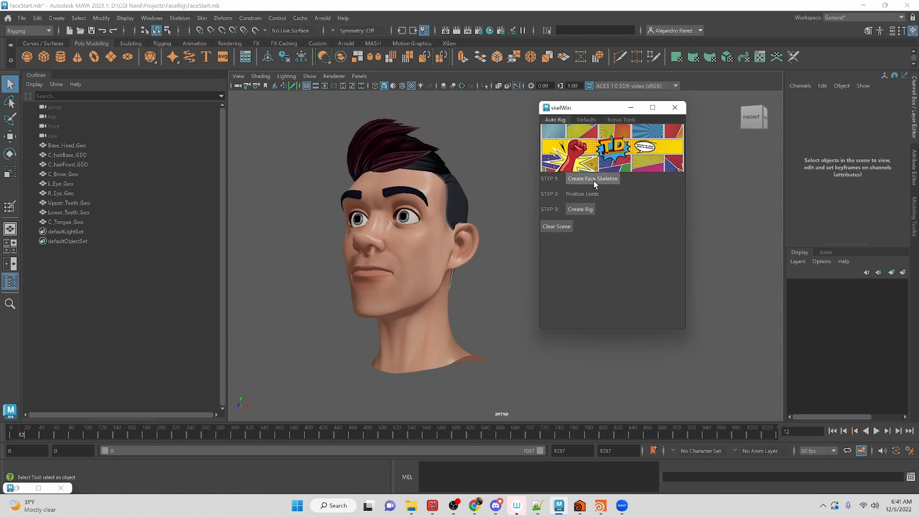
{"action": "mouse_move", "coordinate": [396, 337]}
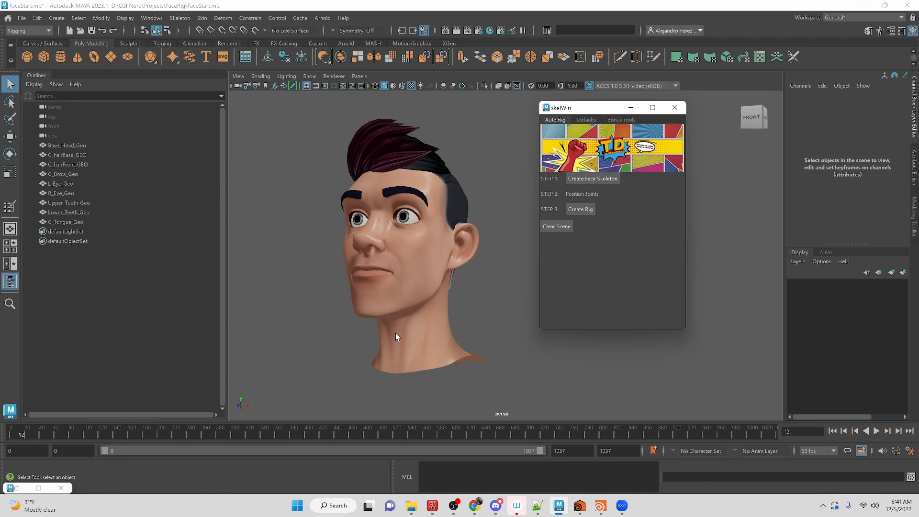
{"action": "mouse_move", "coordinate": [606, 230]}
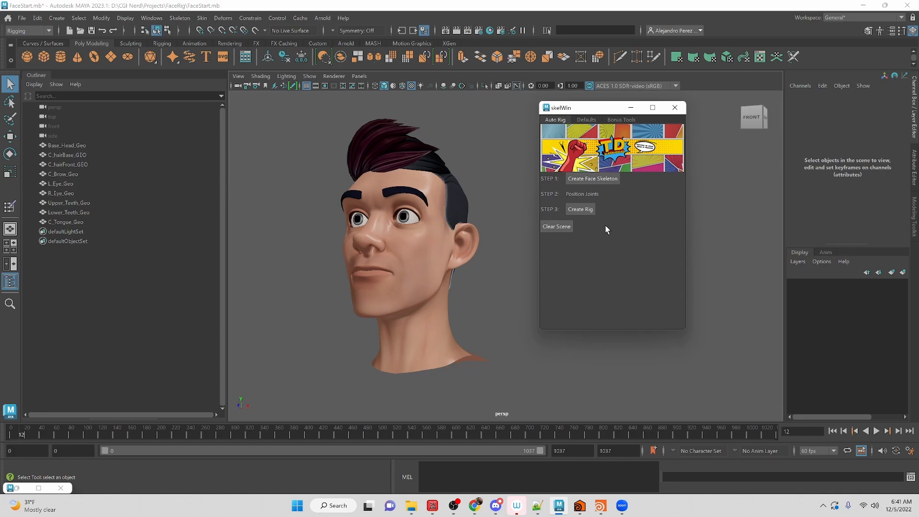
{"action": "mouse_move", "coordinate": [579, 212]}
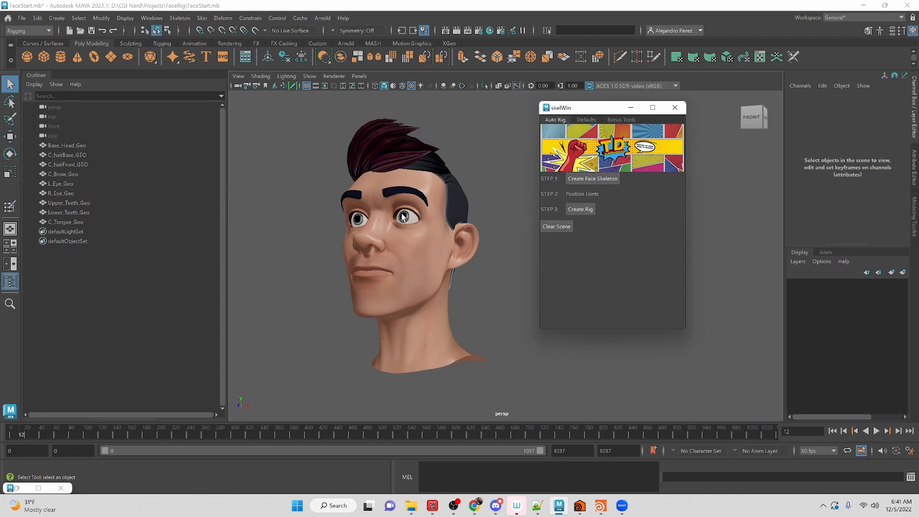
{"action": "mouse_move", "coordinate": [556, 101]}
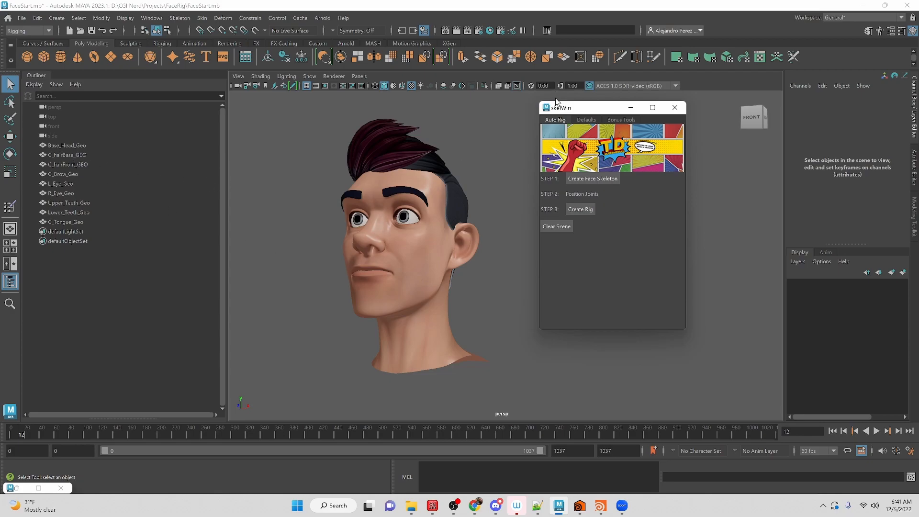
In Defaults > Geometry Presets, update Base_Head to Base_Head_Geo, then deselect
{"action": "left_click", "coordinate": [585, 119]}
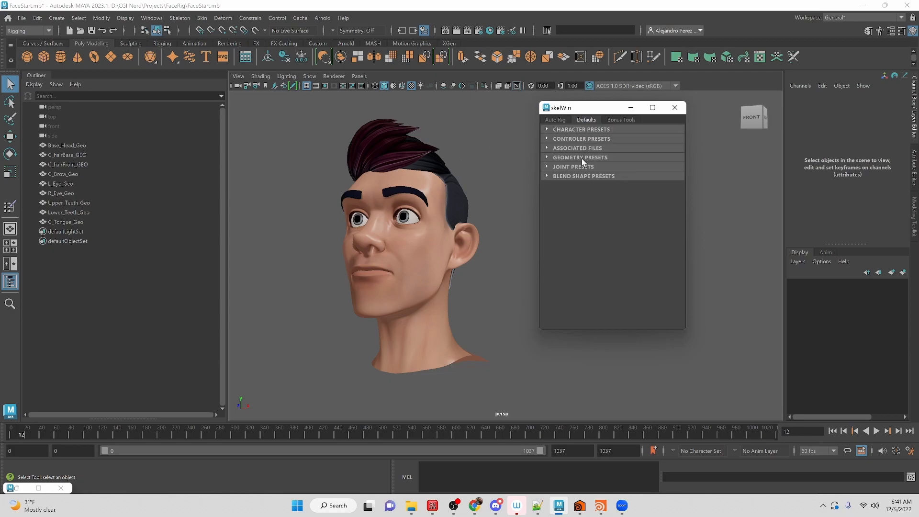
{"action": "left_click", "coordinate": [580, 157]}
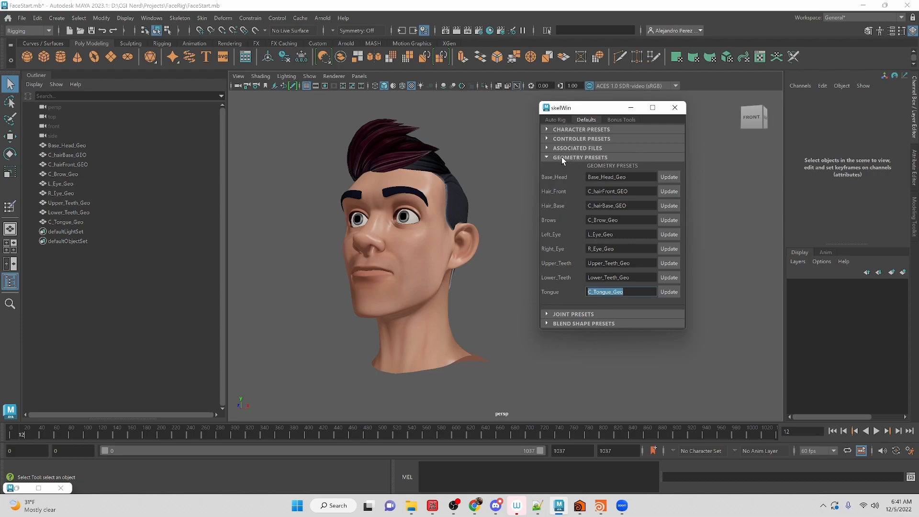
{"action": "mouse_move", "coordinate": [507, 274]}
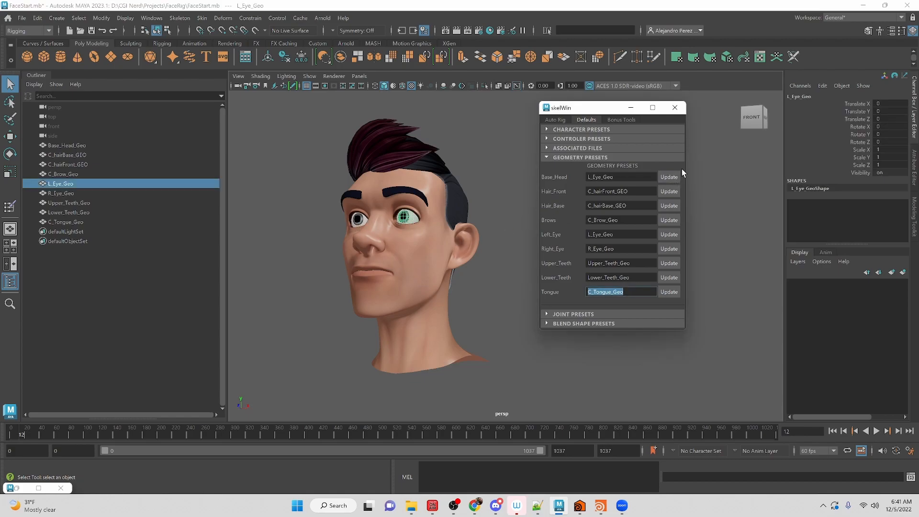
{"action": "mouse_move", "coordinate": [683, 172]}
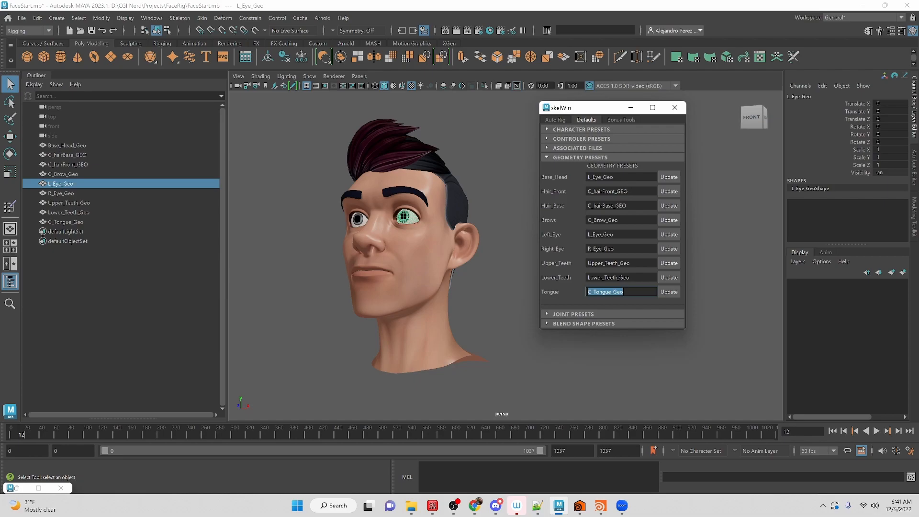
{"action": "left_click", "coordinate": [668, 177]}
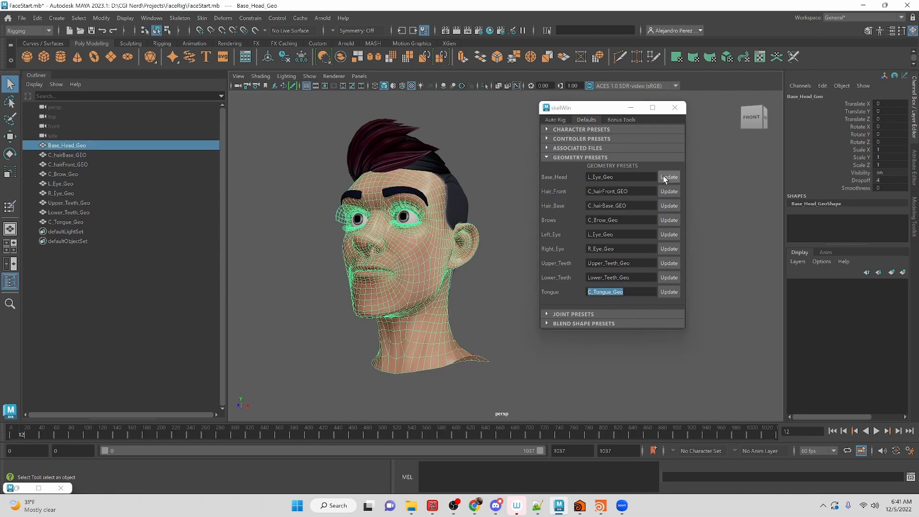
{"action": "left_click", "coordinate": [668, 177]}
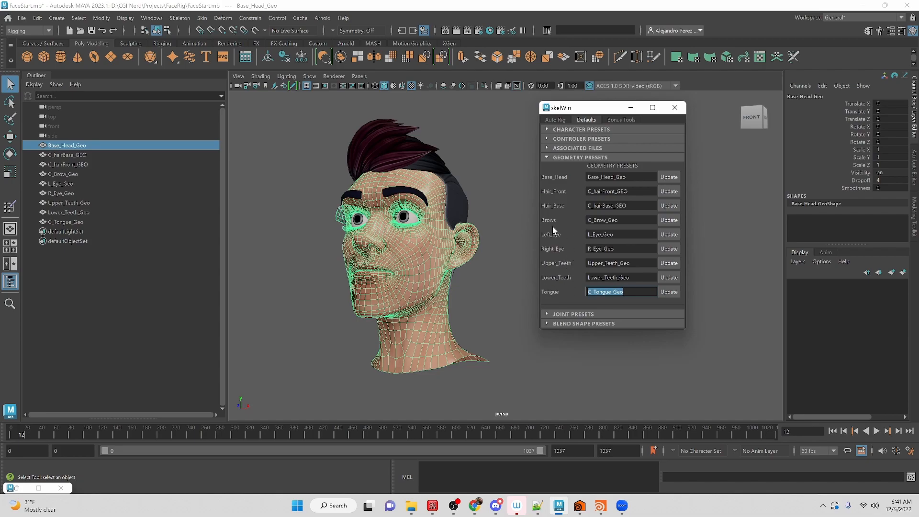
{"action": "left_click", "coordinate": [276, 302]}
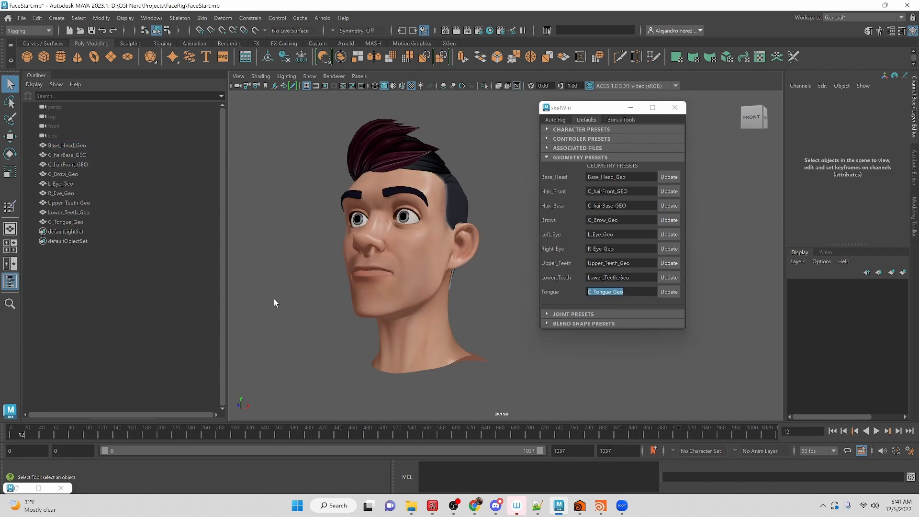
{"action": "mouse_move", "coordinate": [643, 120]}
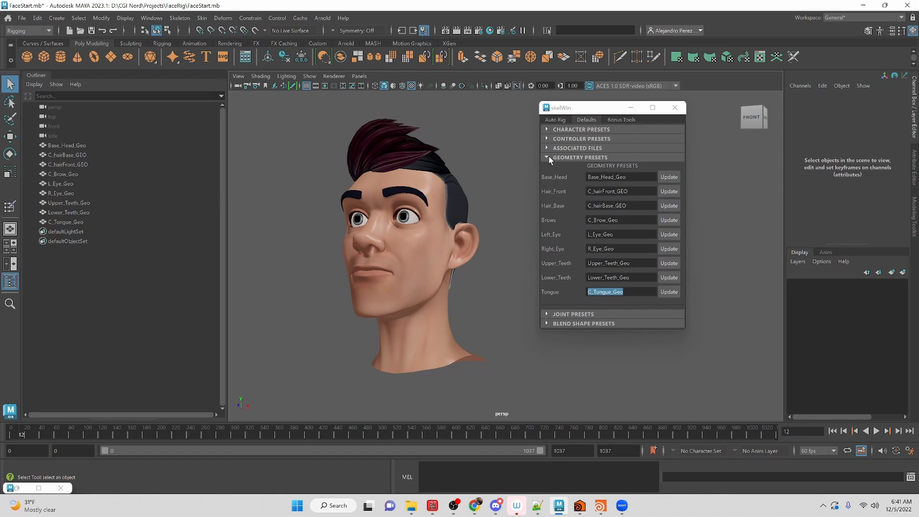
Tick Face_Joints under Character Presets, then return to the Auto Rig tab
{"action": "left_click", "coordinate": [547, 157]}
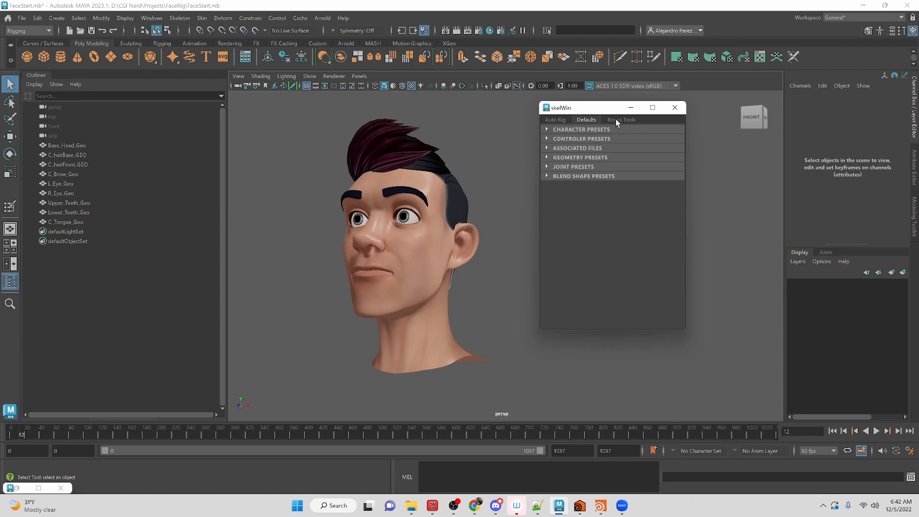
{"action": "left_click", "coordinate": [573, 167]}
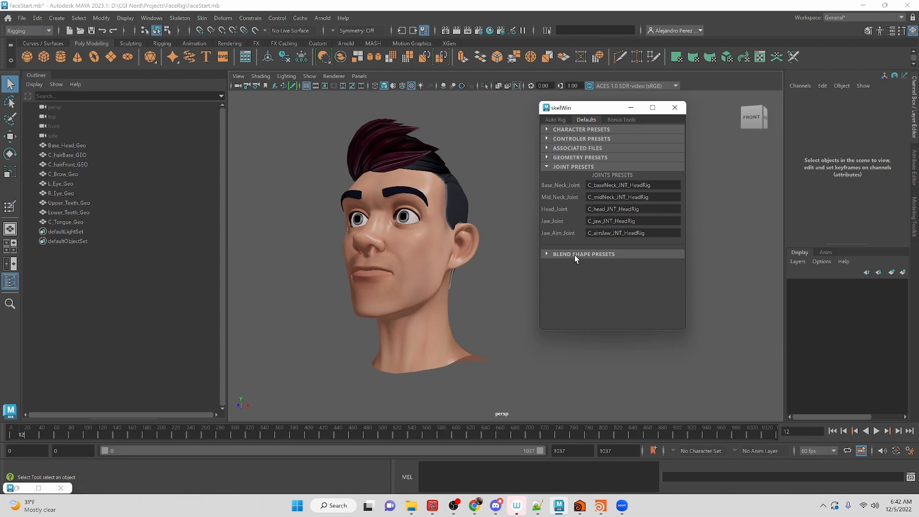
{"action": "left_click", "coordinate": [573, 167]}
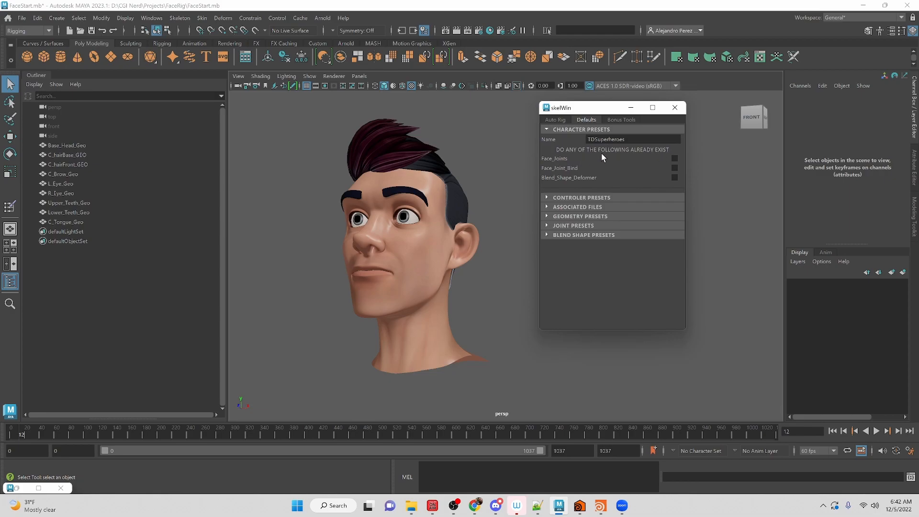
{"action": "mouse_move", "coordinate": [554, 180]}
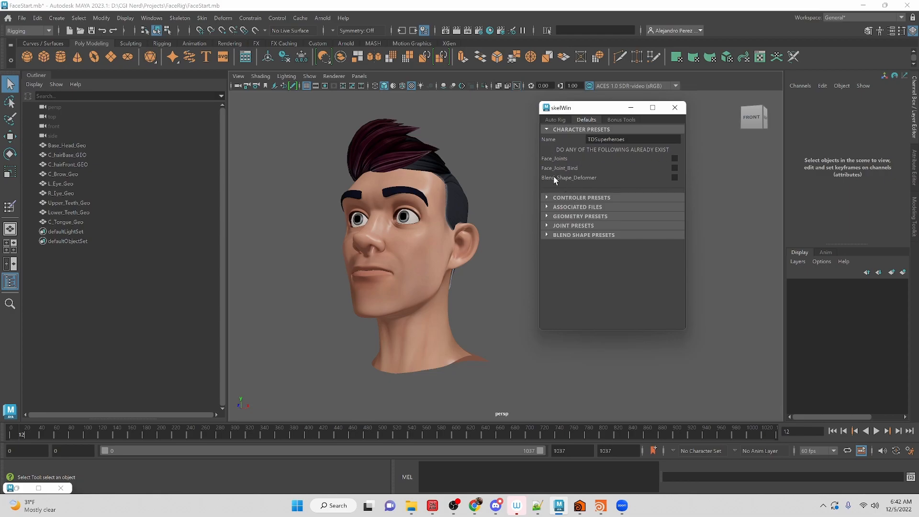
{"action": "mouse_move", "coordinate": [550, 141]}
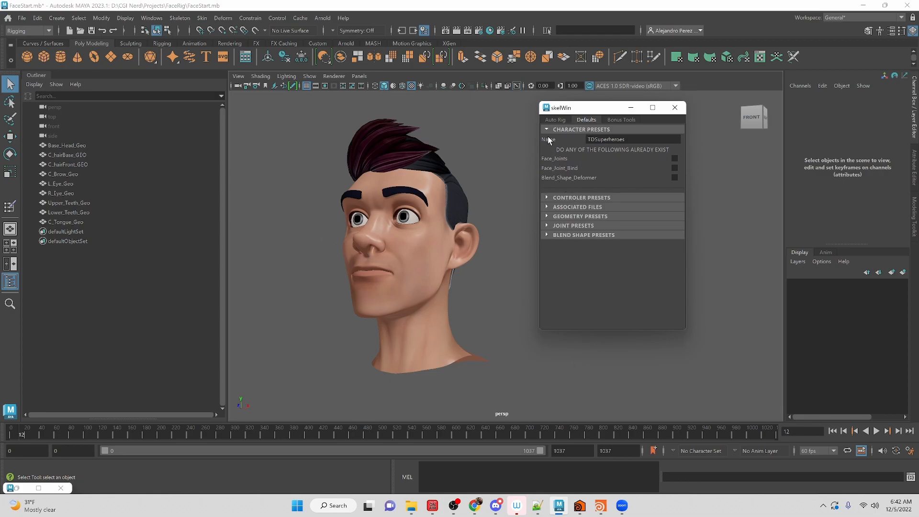
{"action": "mouse_move", "coordinate": [692, 160]}
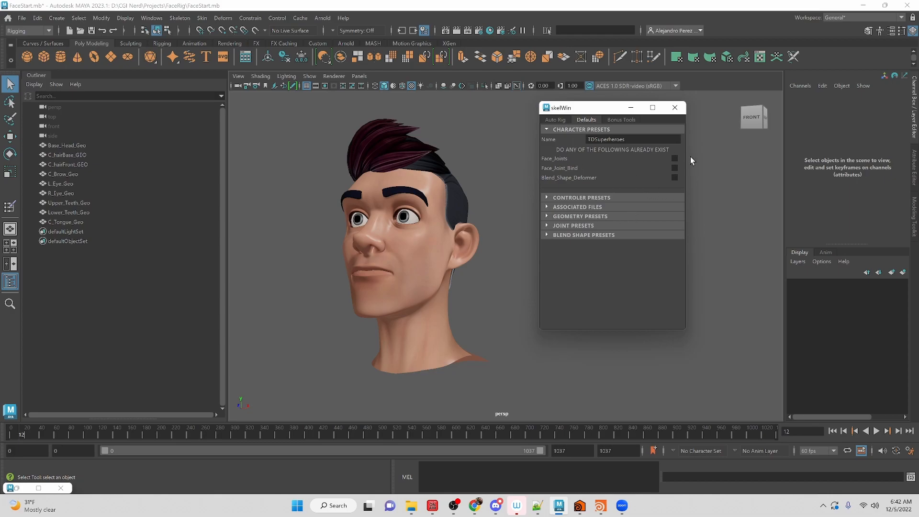
{"action": "left_click", "coordinate": [673, 158]}
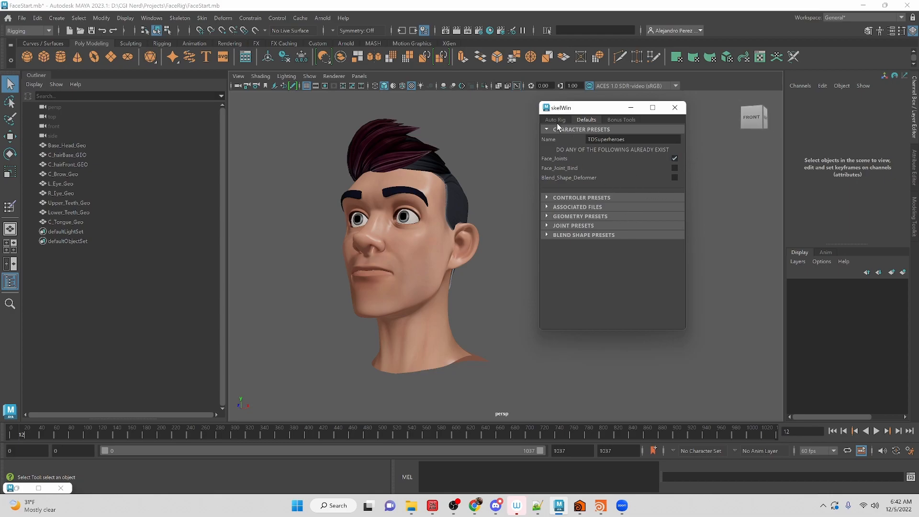
{"action": "left_click", "coordinate": [554, 120]}
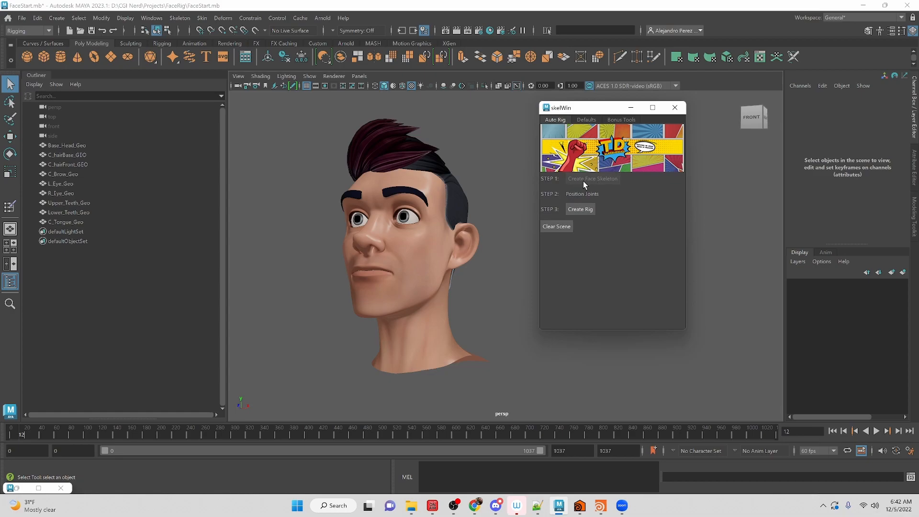
{"action": "mouse_move", "coordinate": [590, 120]}
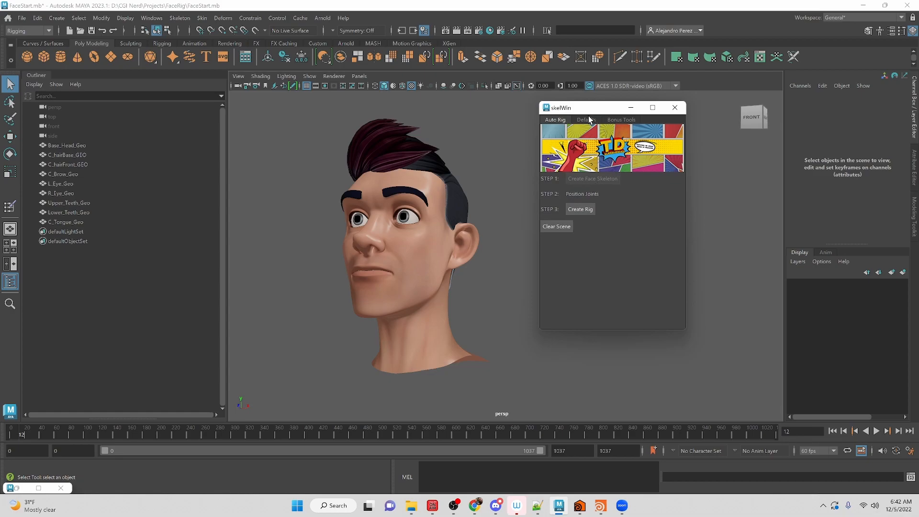
Untick Face_Joints in Character Presets and switch to Bonus Tools
{"action": "left_click", "coordinate": [584, 120]}
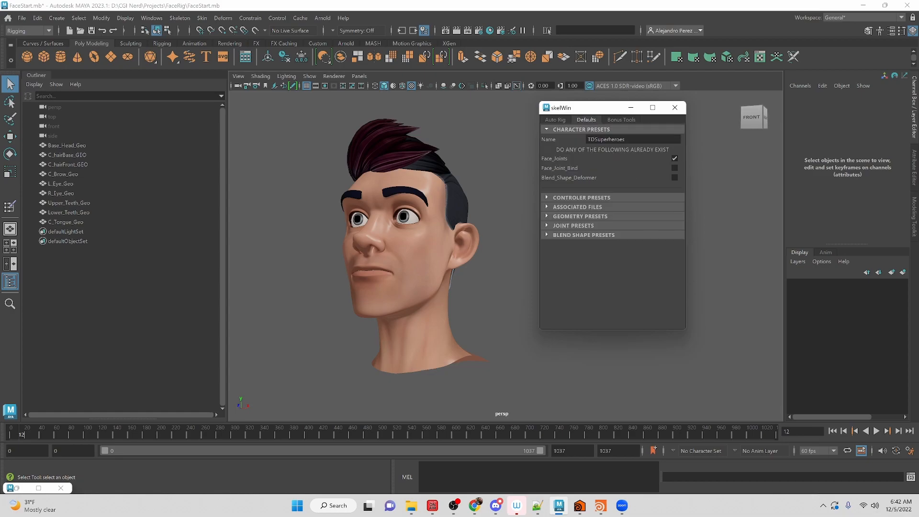
{"action": "left_click", "coordinate": [675, 159]}
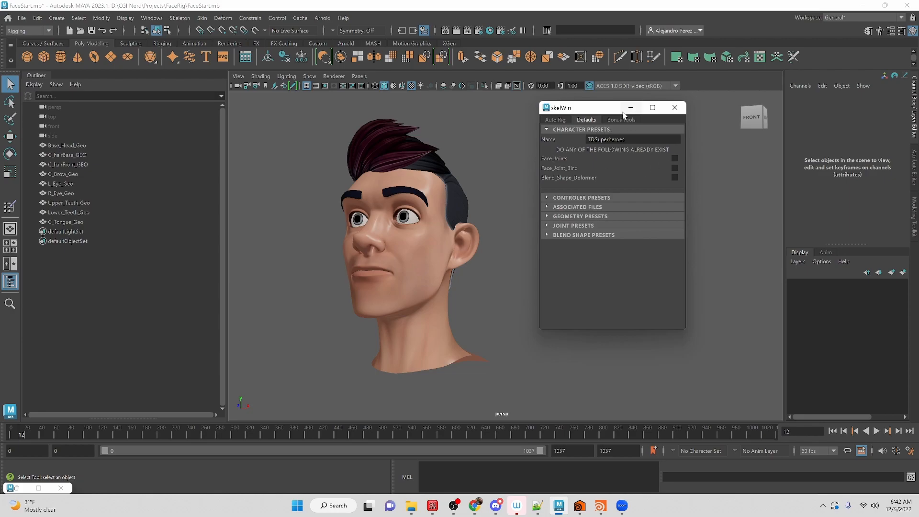
{"action": "left_click", "coordinate": [622, 120]}
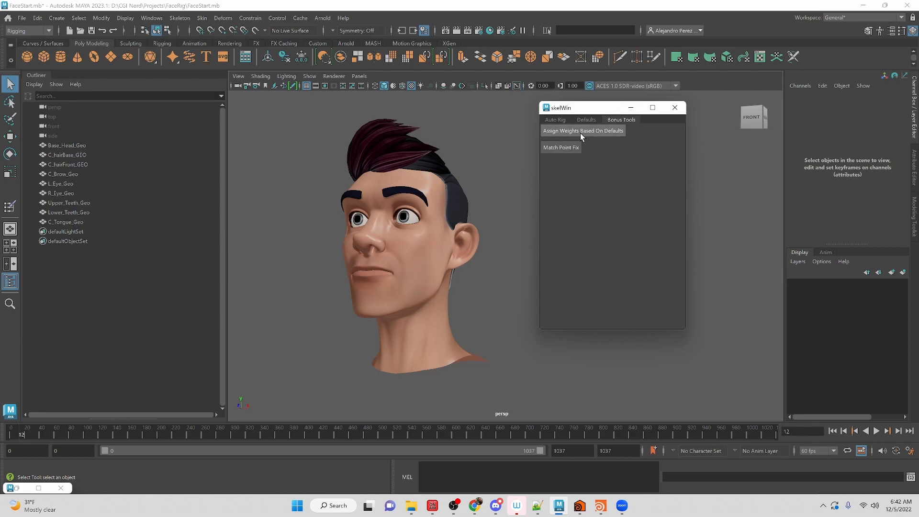
{"action": "mouse_move", "coordinate": [576, 136]}
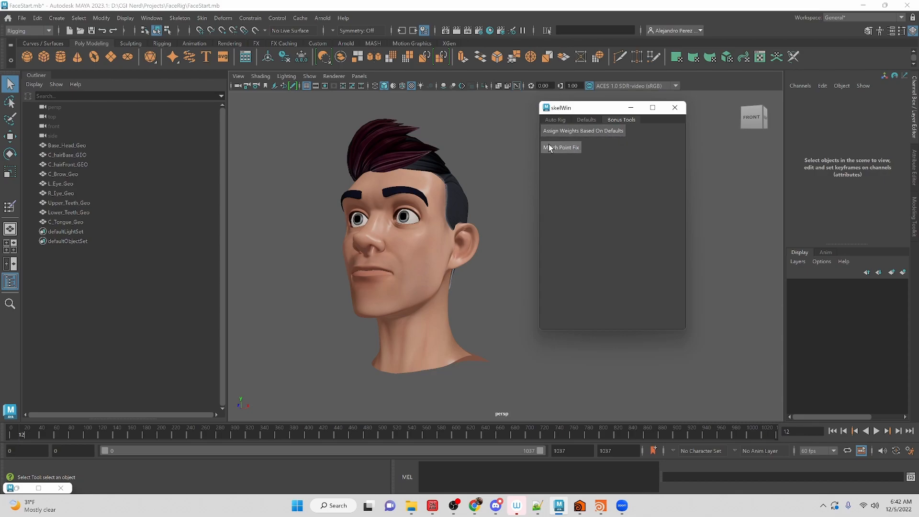
{"action": "mouse_move", "coordinate": [556, 155]}
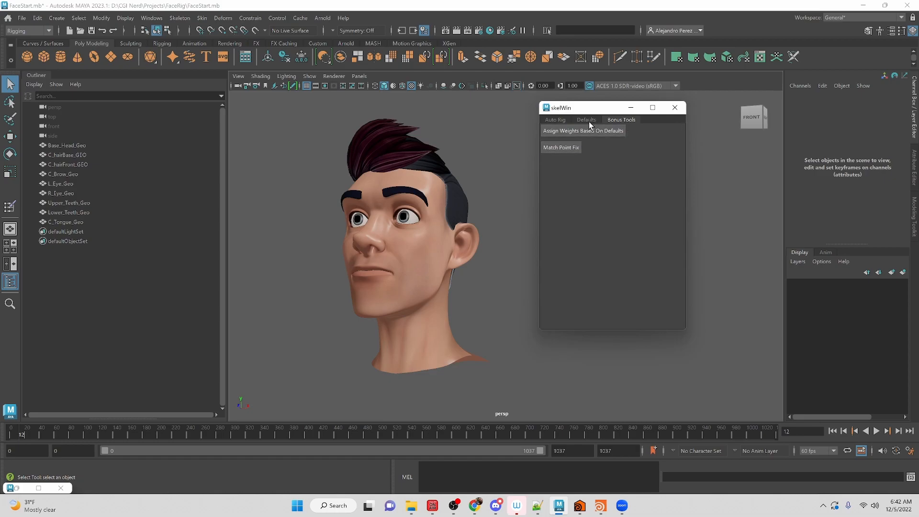
Review the Associated Files weights path, return to Bonus Tools, and select Base_Head_Geo
{"action": "left_click", "coordinate": [585, 120]}
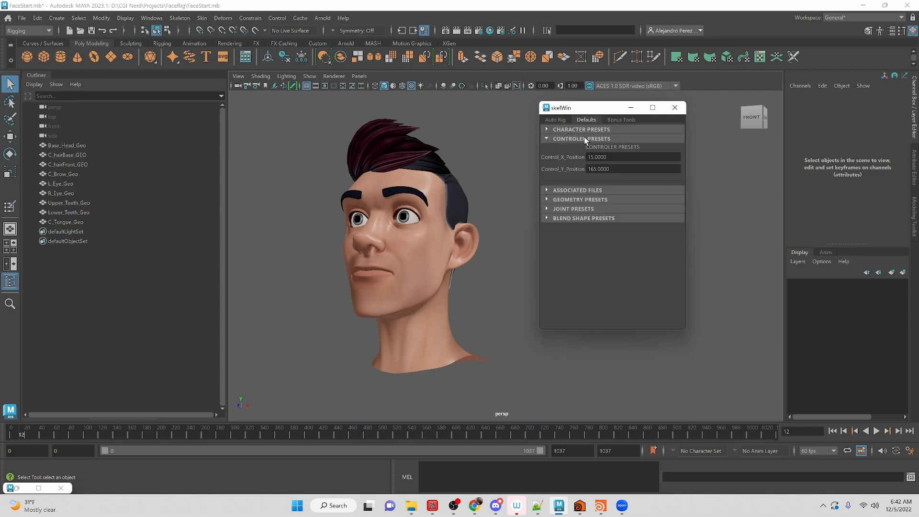
{"action": "left_click", "coordinate": [577, 190]}
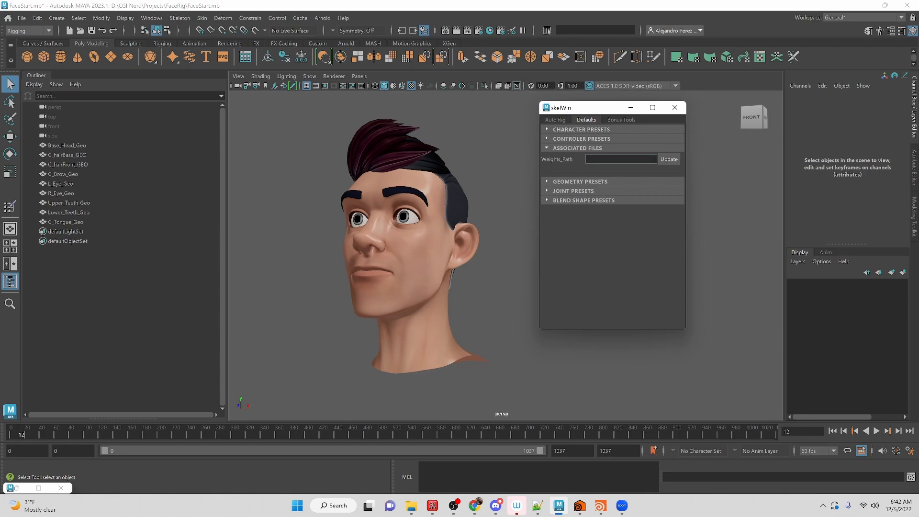
{"action": "left_click", "coordinate": [621, 119]}
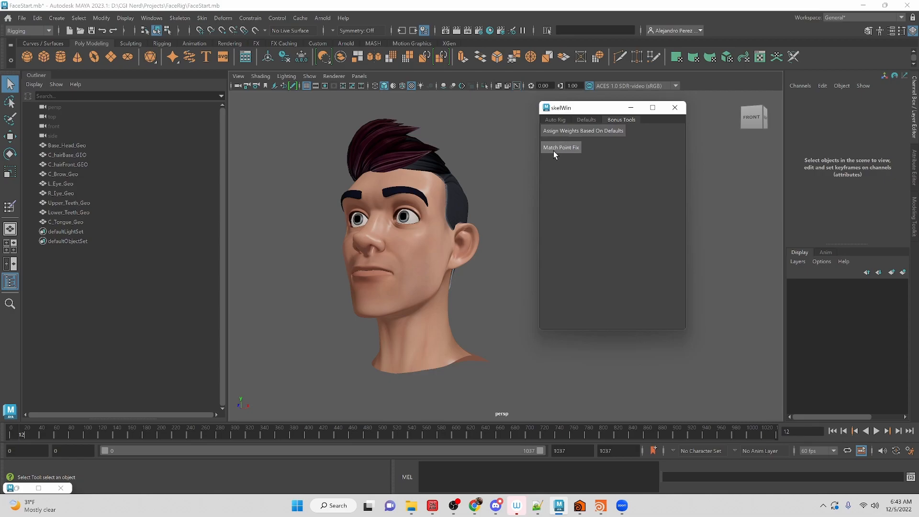
{"action": "mouse_move", "coordinate": [499, 194]}
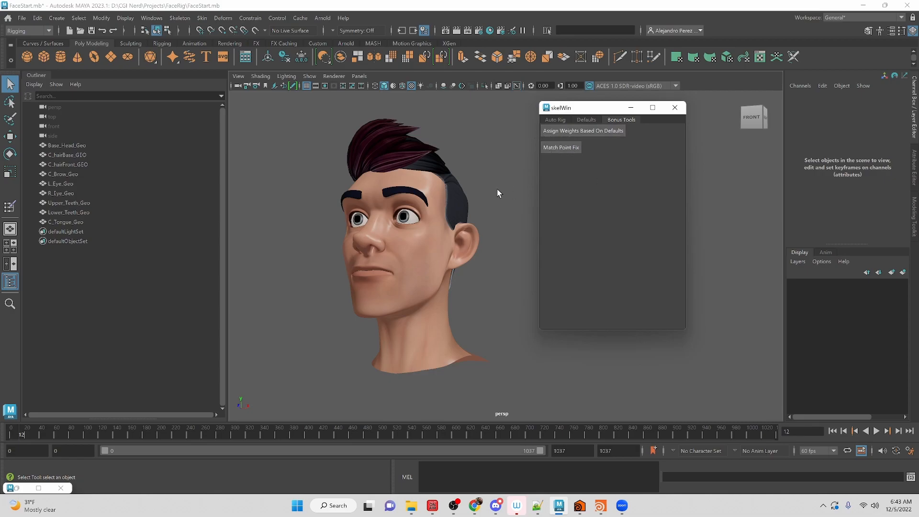
{"action": "mouse_move", "coordinate": [396, 246]}
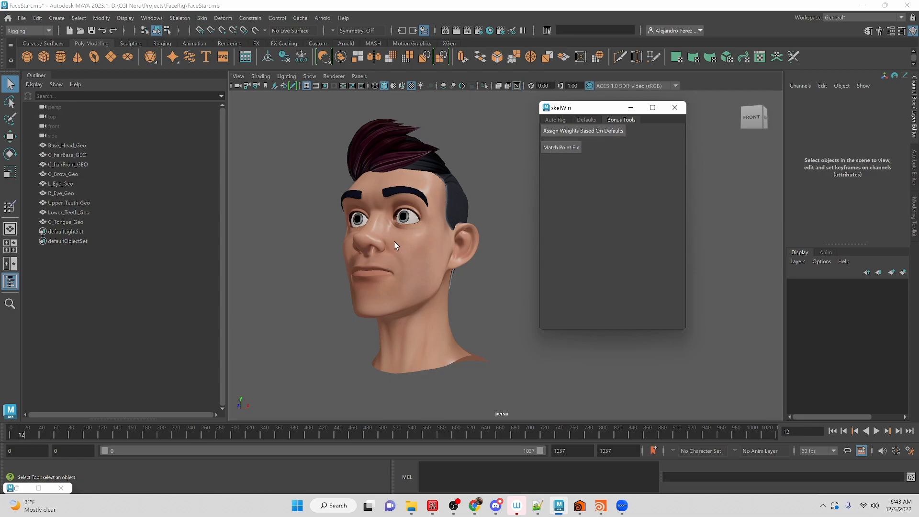
{"action": "mouse_move", "coordinate": [374, 246]}
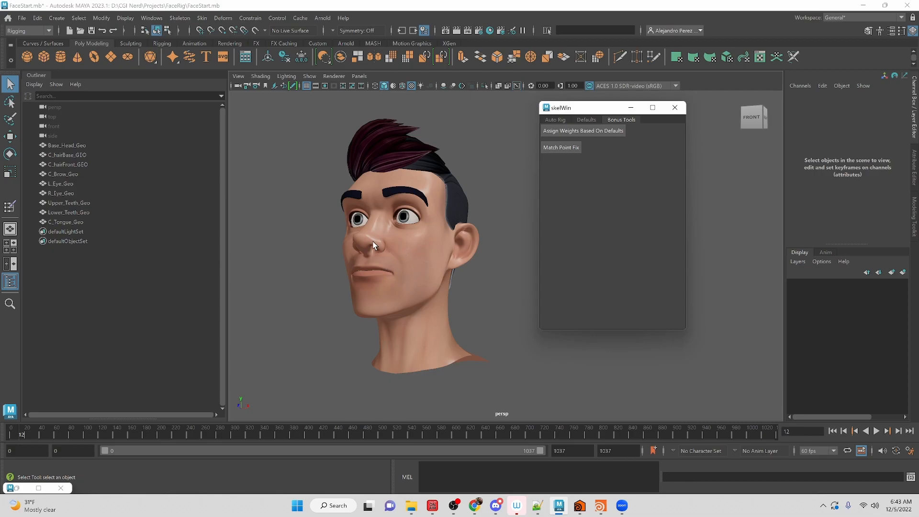
{"action": "mouse_move", "coordinate": [370, 301]}
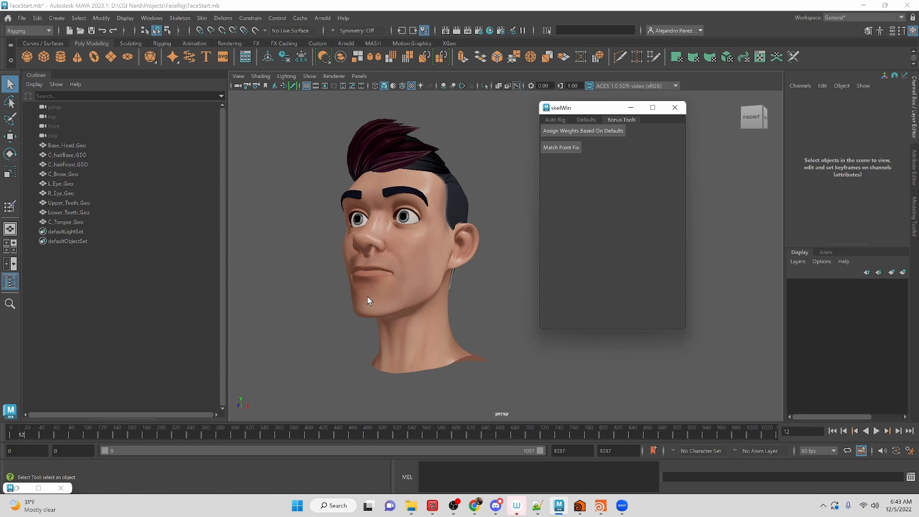
{"action": "mouse_move", "coordinate": [370, 249]}
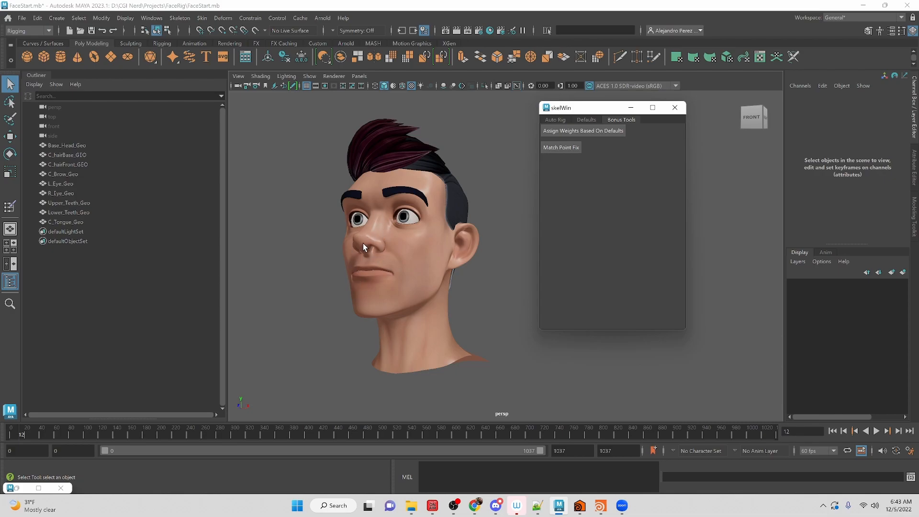
{"action": "mouse_move", "coordinate": [509, 161]}
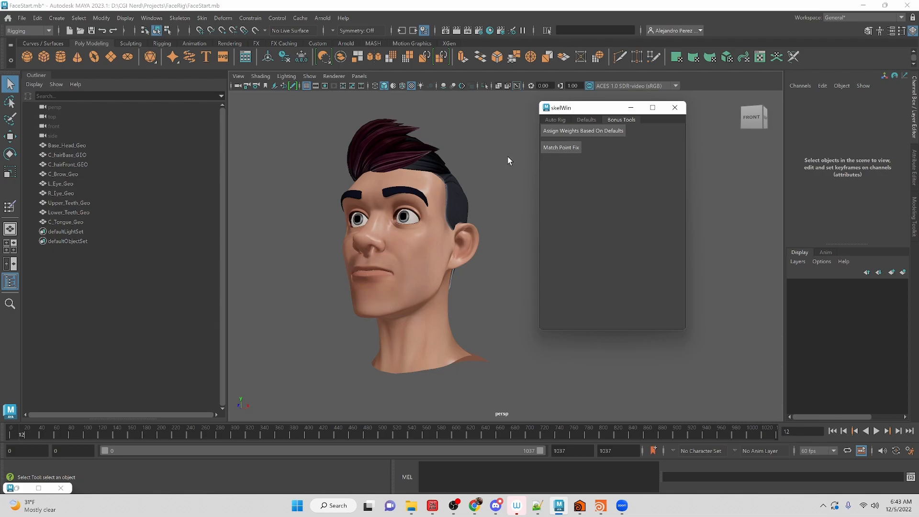
{"action": "left_click", "coordinate": [66, 145]}
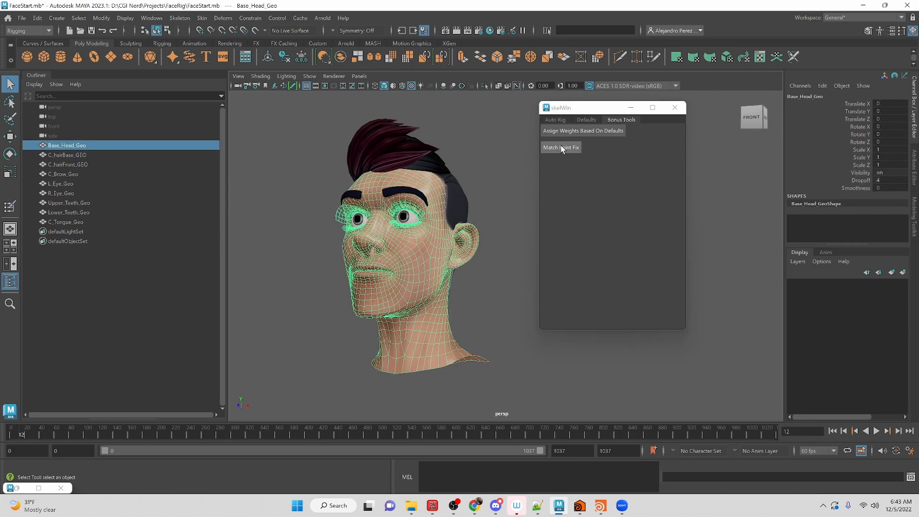
{"action": "mouse_move", "coordinate": [592, 147]}
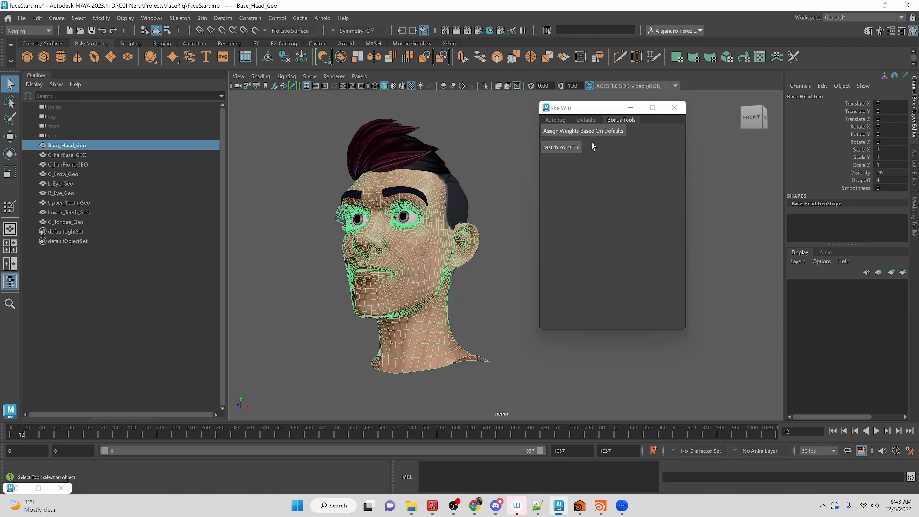
{"action": "mouse_move", "coordinate": [566, 188]}
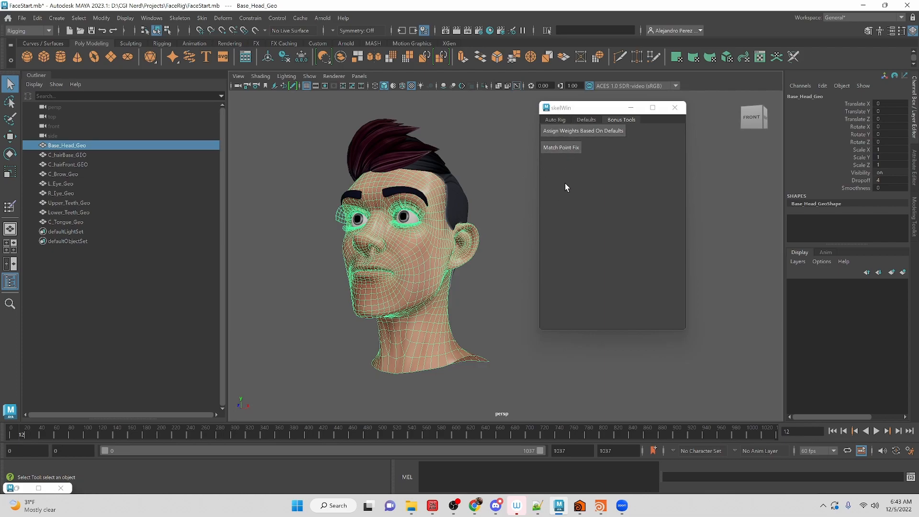
{"action": "mouse_move", "coordinate": [590, 170]}
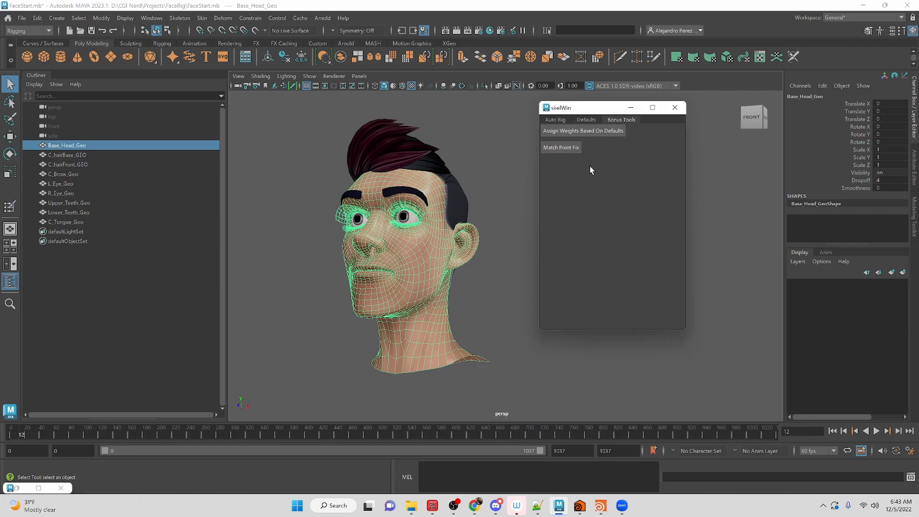
{"action": "mouse_move", "coordinate": [536, 209]}
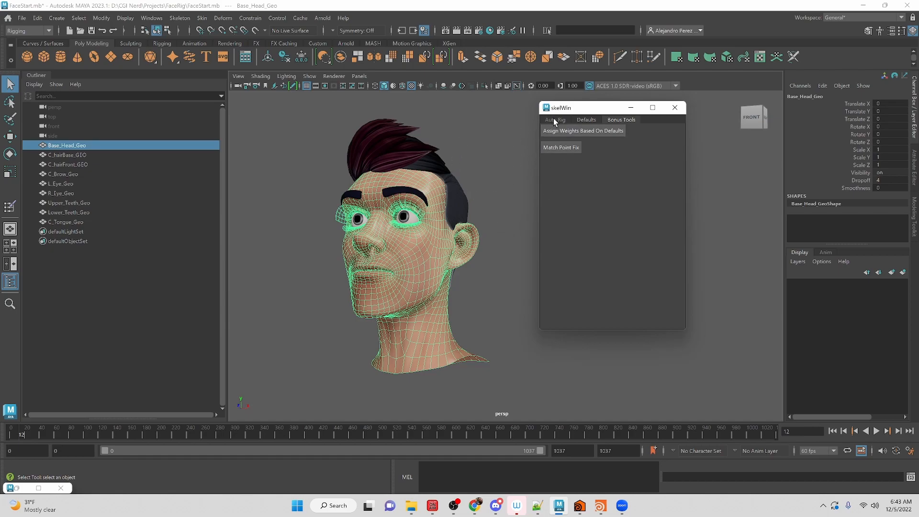
Switch skelWin to Auto Rig to show Create Face Skeleton, Position Joints and Create Rig
{"action": "left_click", "coordinate": [554, 120]}
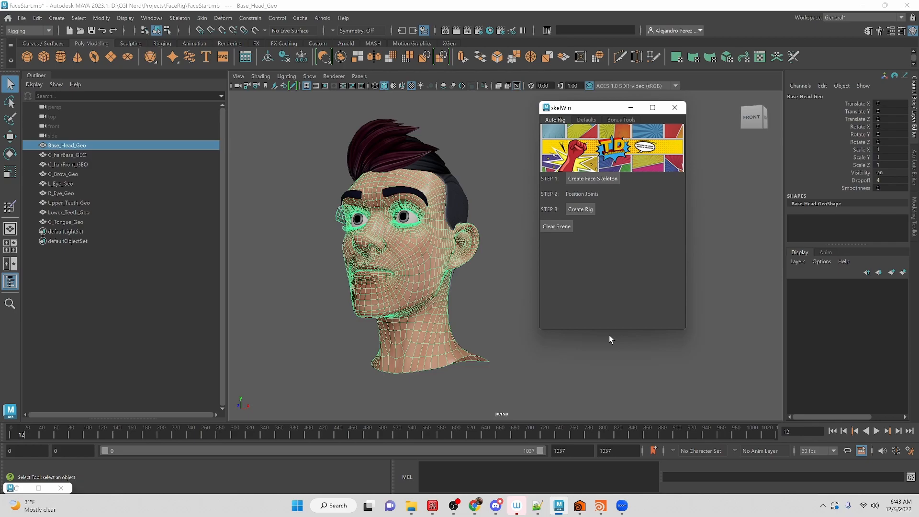
{"action": "mouse_move", "coordinate": [449, 243]}
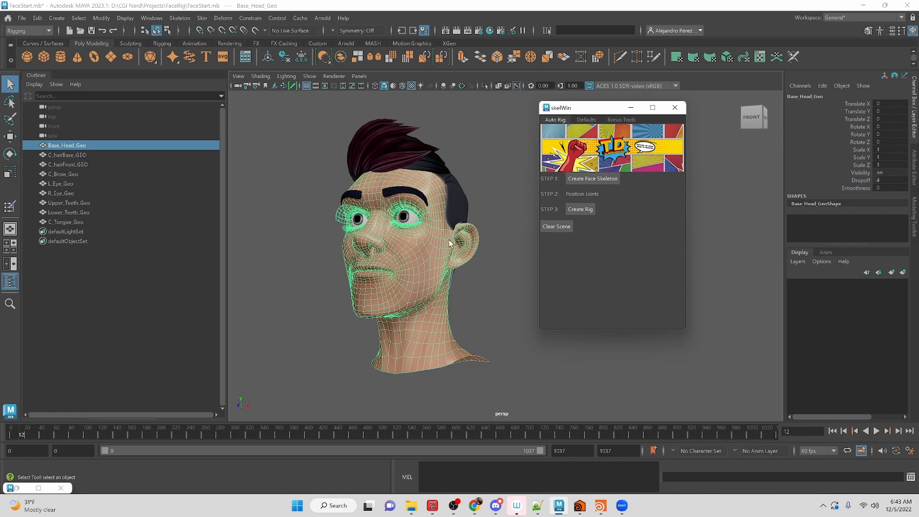
{"action": "mouse_move", "coordinate": [368, 342]}
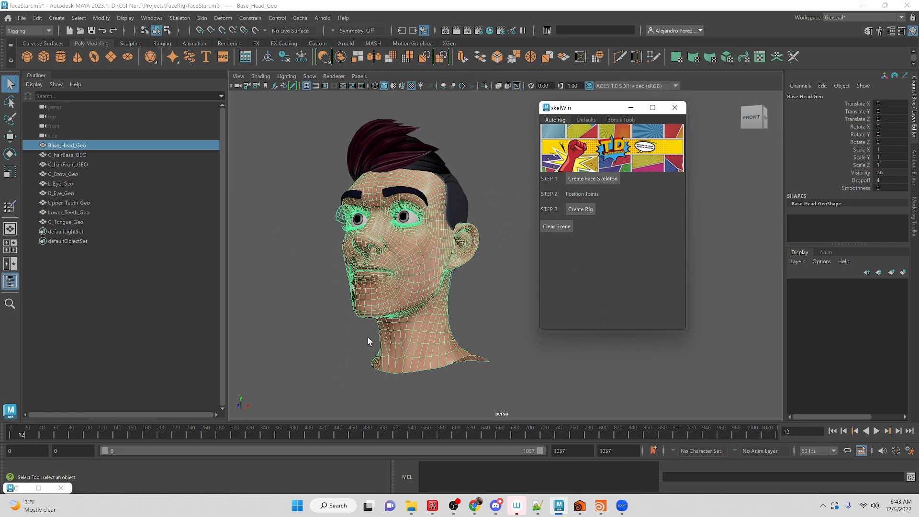
{"action": "mouse_move", "coordinate": [410, 165]}
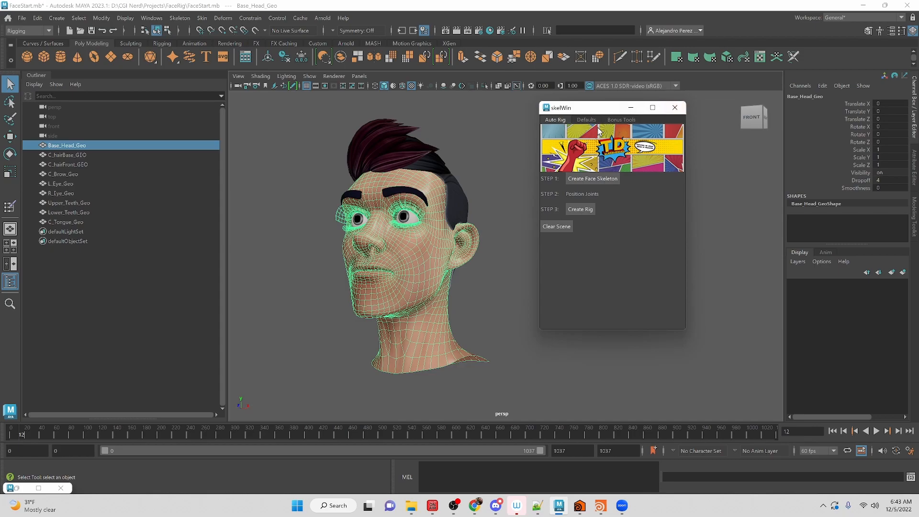
{"action": "mouse_move", "coordinate": [455, 302]}
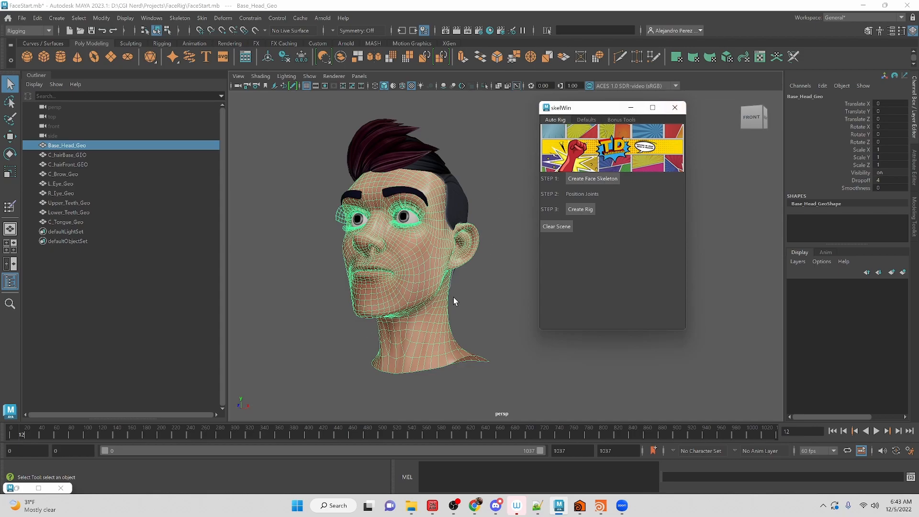
{"action": "mouse_move", "coordinate": [389, 287]}
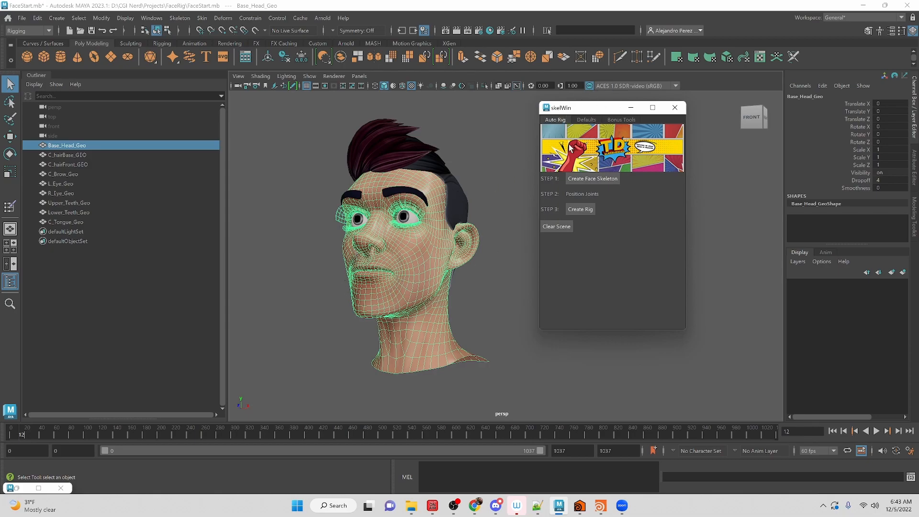
{"action": "mouse_move", "coordinate": [368, 297]}
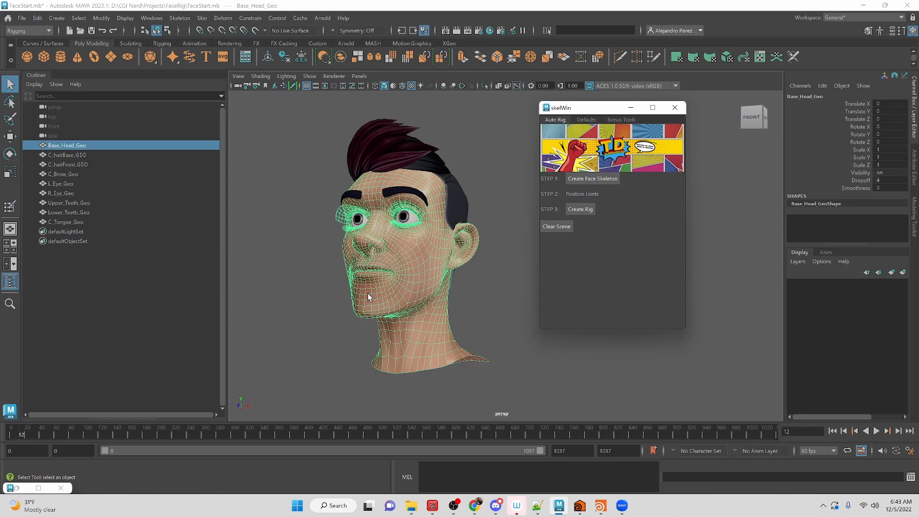
{"action": "mouse_move", "coordinate": [393, 215]}
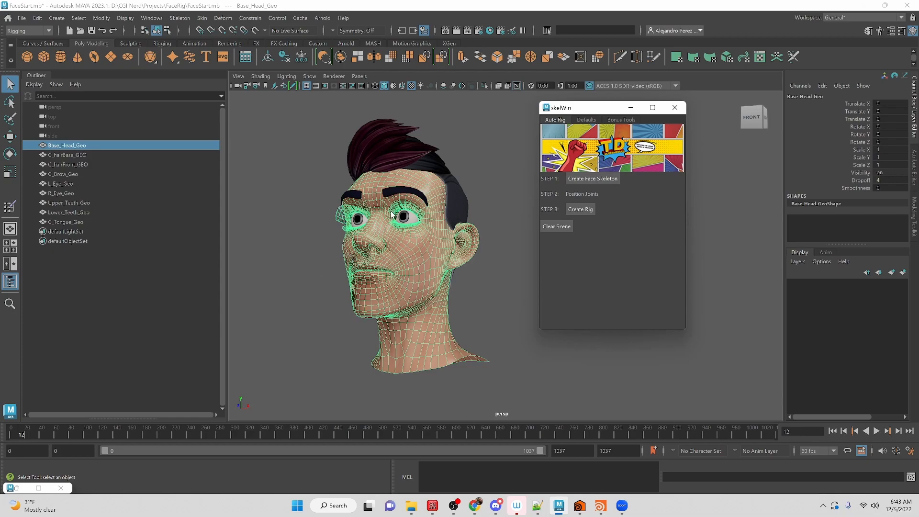
{"action": "mouse_move", "coordinate": [348, 316]}
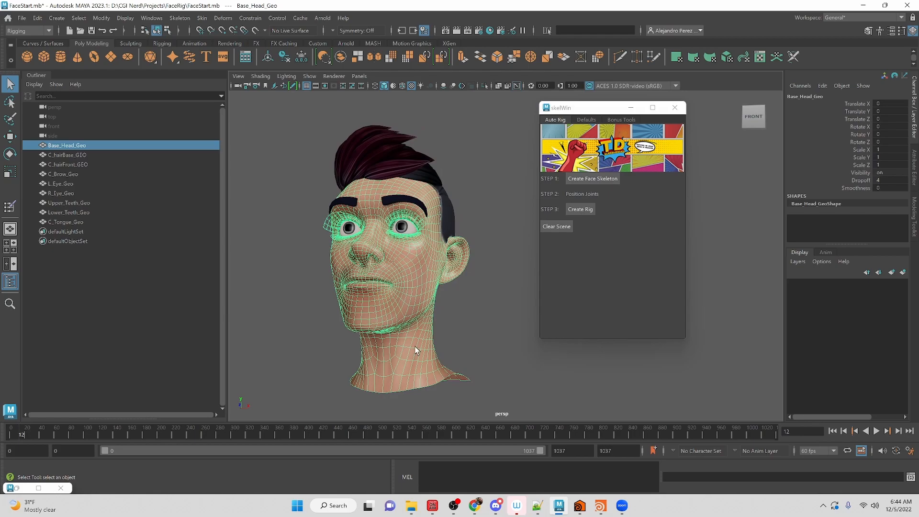
{"action": "mouse_move", "coordinate": [475, 280]}
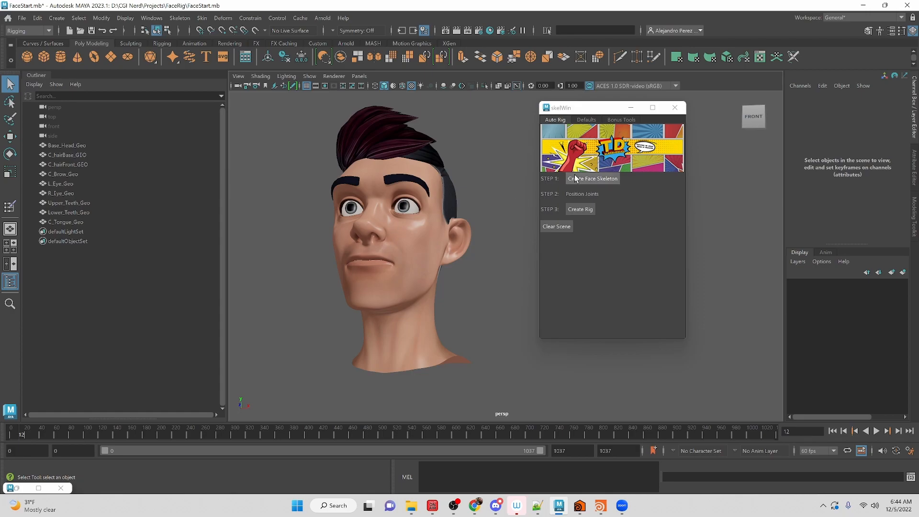
{"action": "mouse_move", "coordinate": [370, 288]}
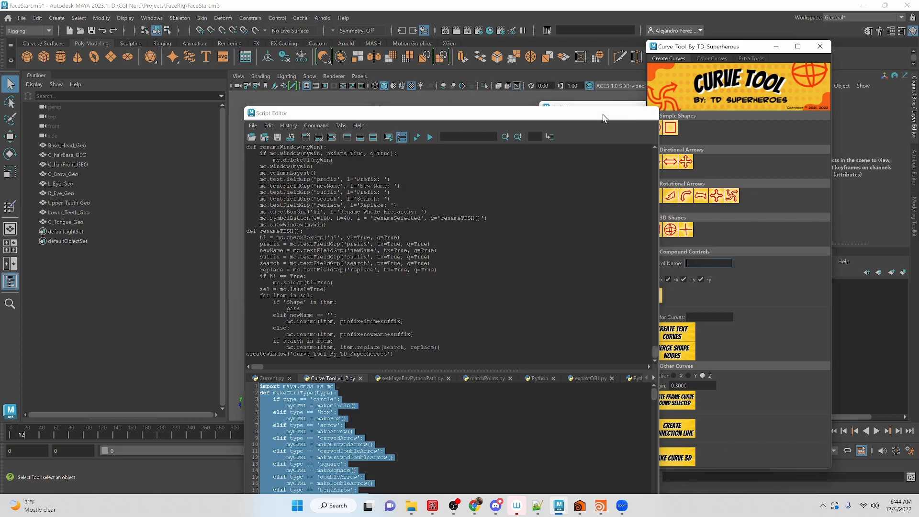
{"action": "left_click", "coordinate": [712, 58]}
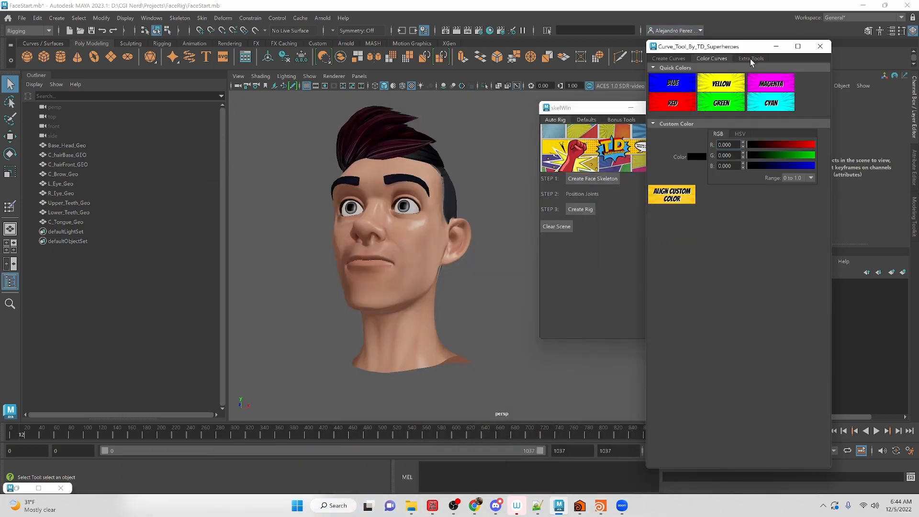
{"action": "left_click", "coordinate": [668, 58]}
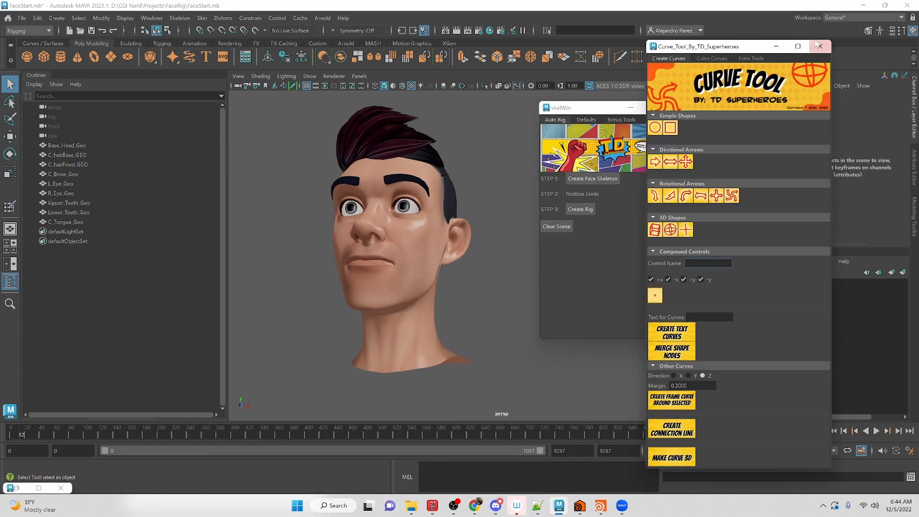
{"action": "left_click", "coordinate": [819, 47]}
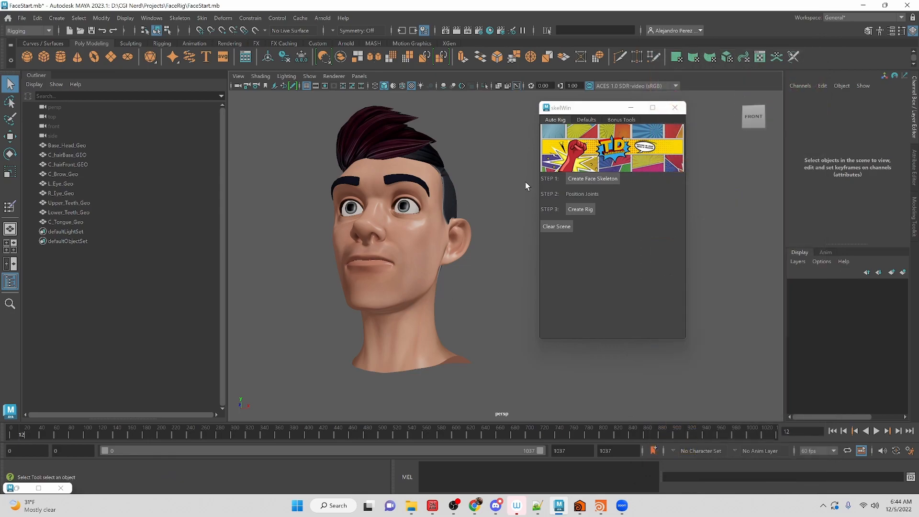
{"action": "mouse_move", "coordinate": [631, 188]}
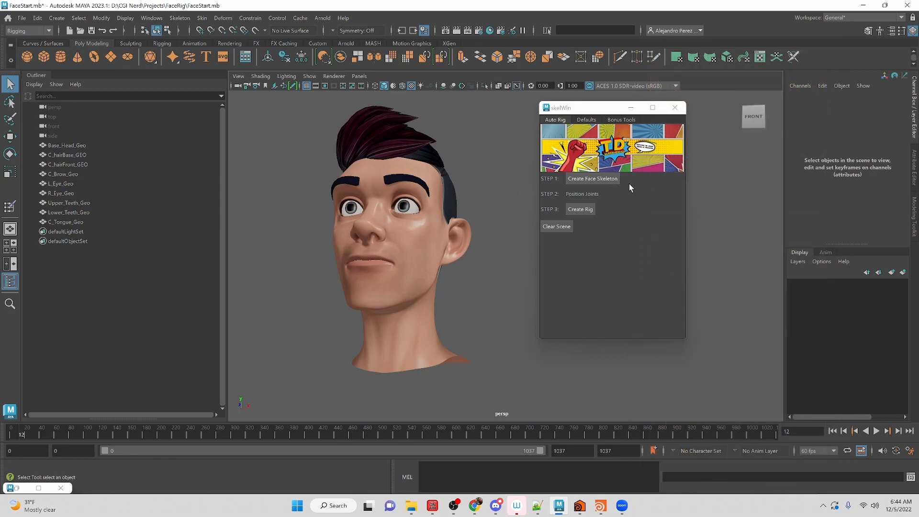
{"action": "mouse_move", "coordinate": [606, 350]}
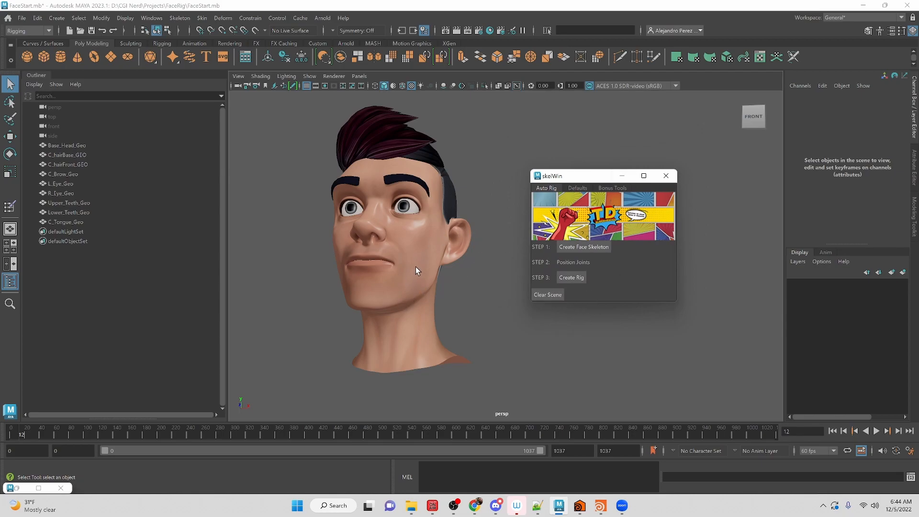
Select Base_Head_Geo and generate the neck, head and jaw joints with Create Face Skeleton
{"action": "left_click", "coordinate": [66, 144]}
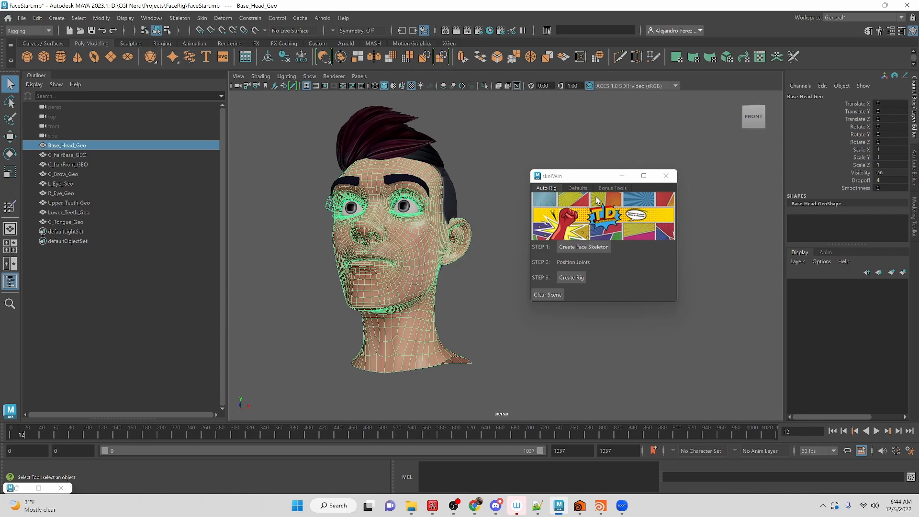
{"action": "mouse_move", "coordinate": [562, 198]}
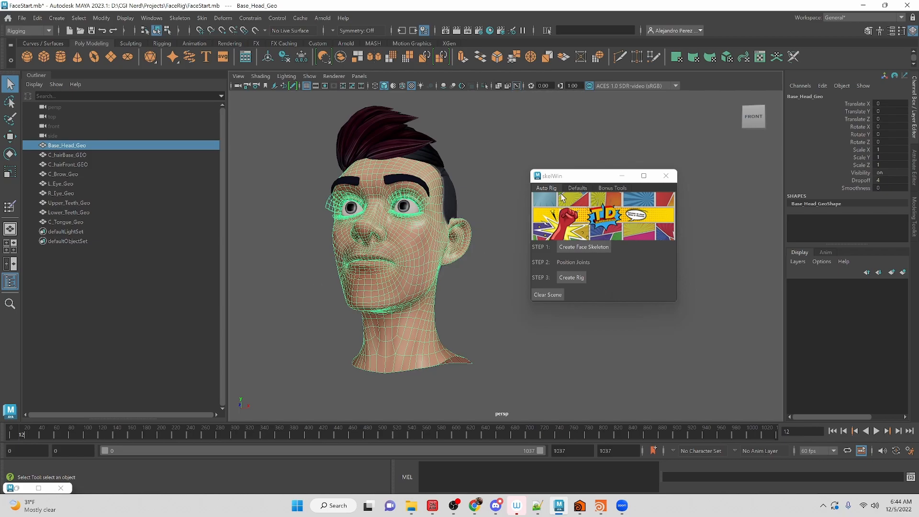
{"action": "mouse_move", "coordinate": [478, 211]}
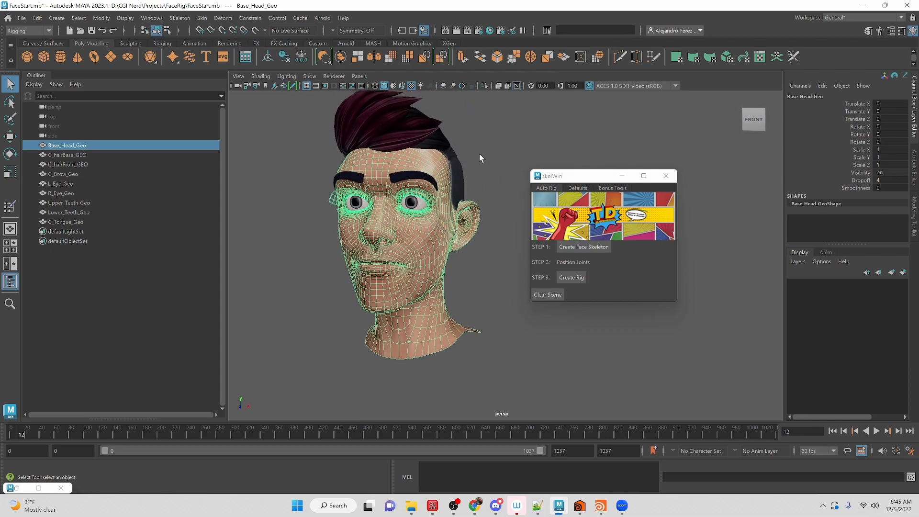
{"action": "left_click", "coordinate": [583, 247]}
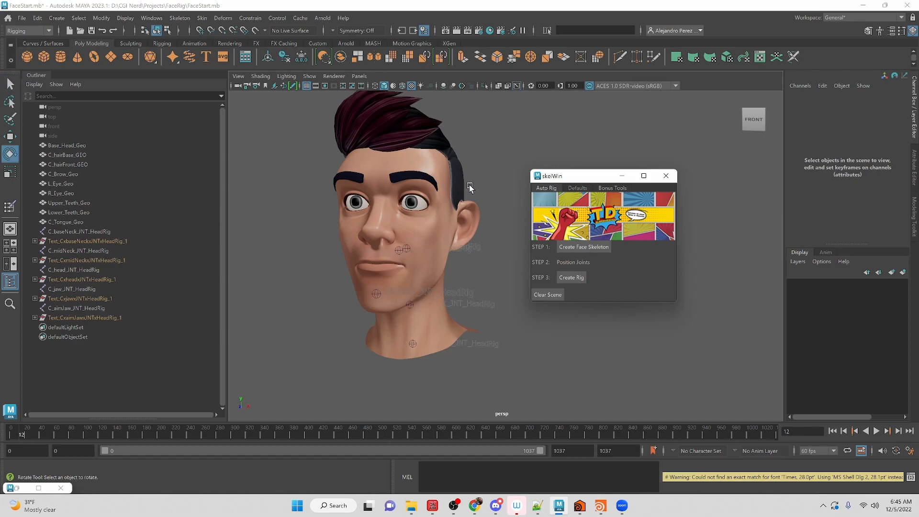
In wireframe view, place the jaw, mid-neck and base-neck joint markers inside the head
{"action": "key", "text": "4"}
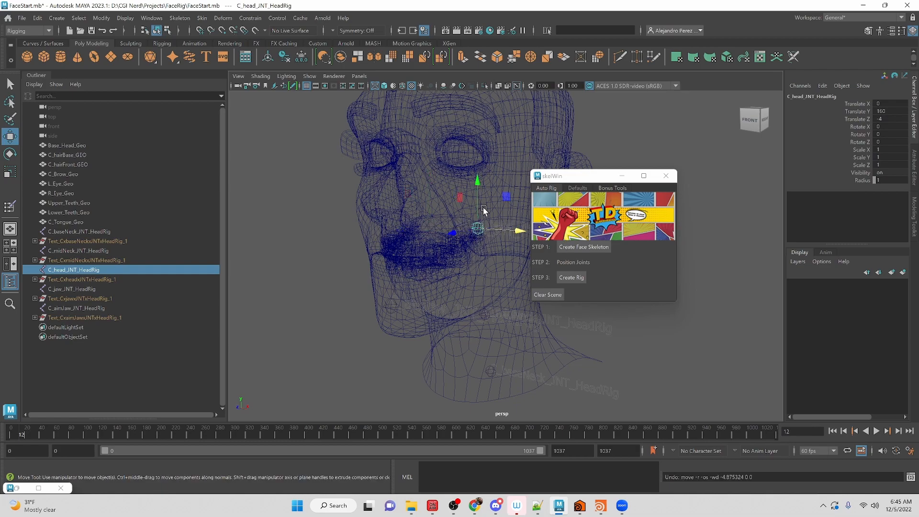
{"action": "mouse_move", "coordinate": [252, 198]}
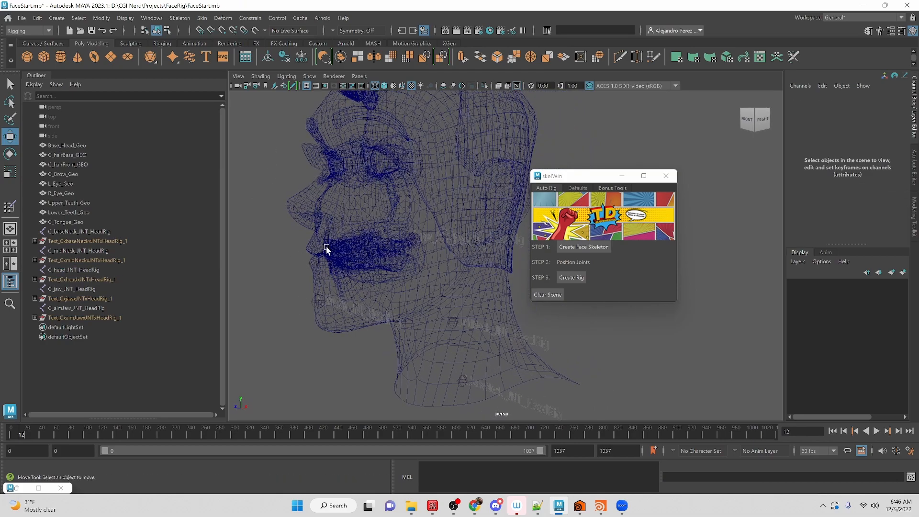
{"action": "left_click", "coordinate": [425, 235]}
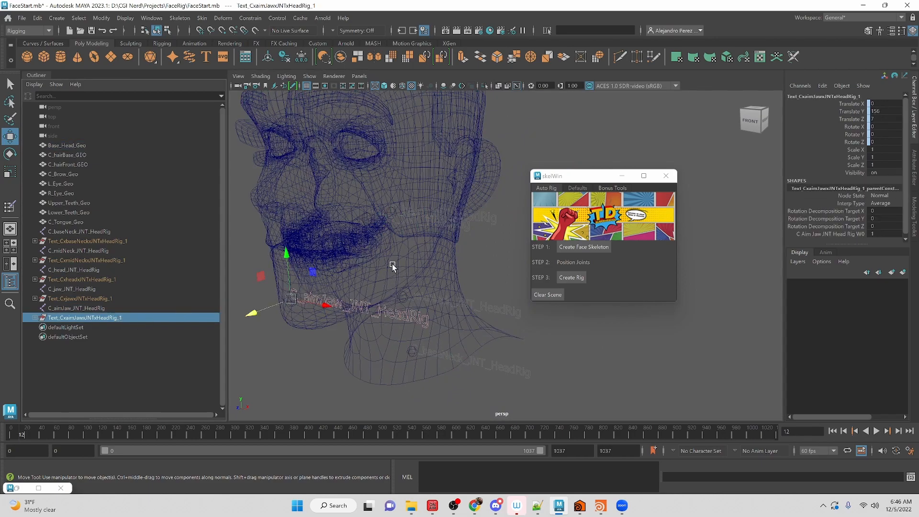
{"action": "left_click", "coordinate": [81, 298]}
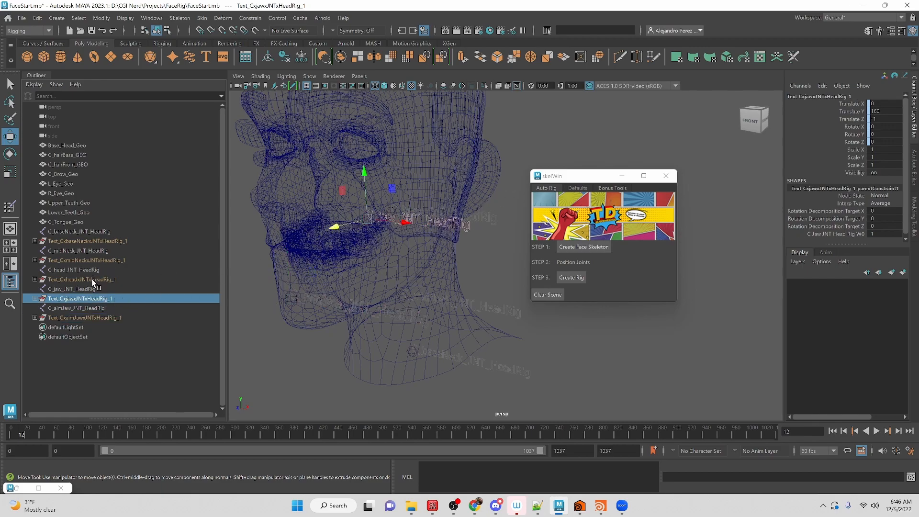
{"action": "mouse_move", "coordinate": [97, 284]}
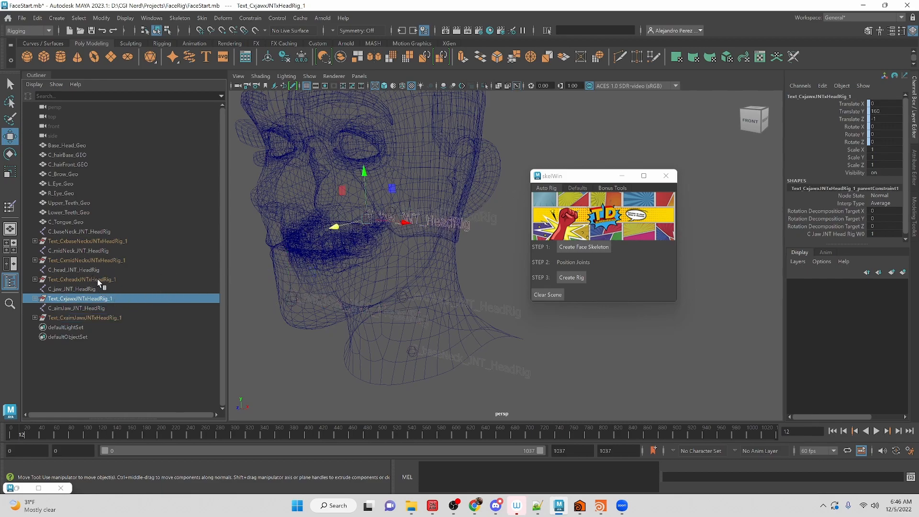
{"action": "mouse_move", "coordinate": [100, 277]}
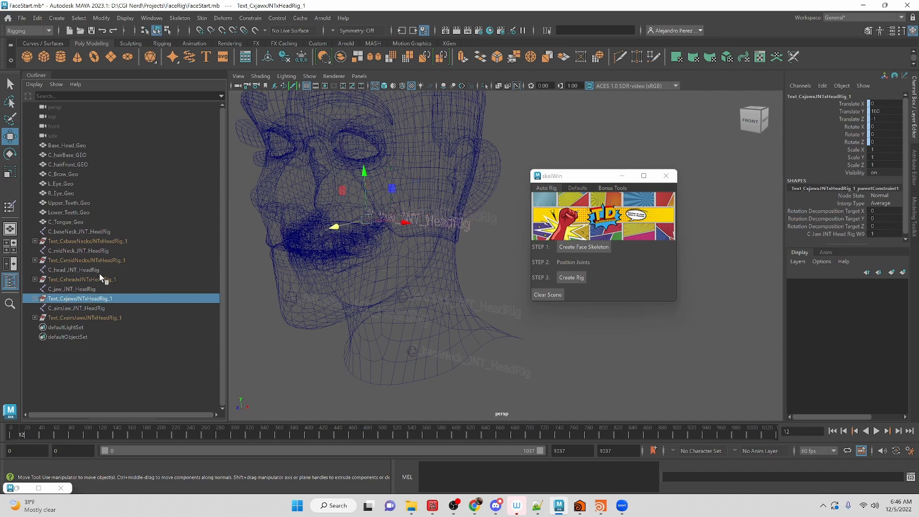
{"action": "left_click", "coordinate": [89, 260]}
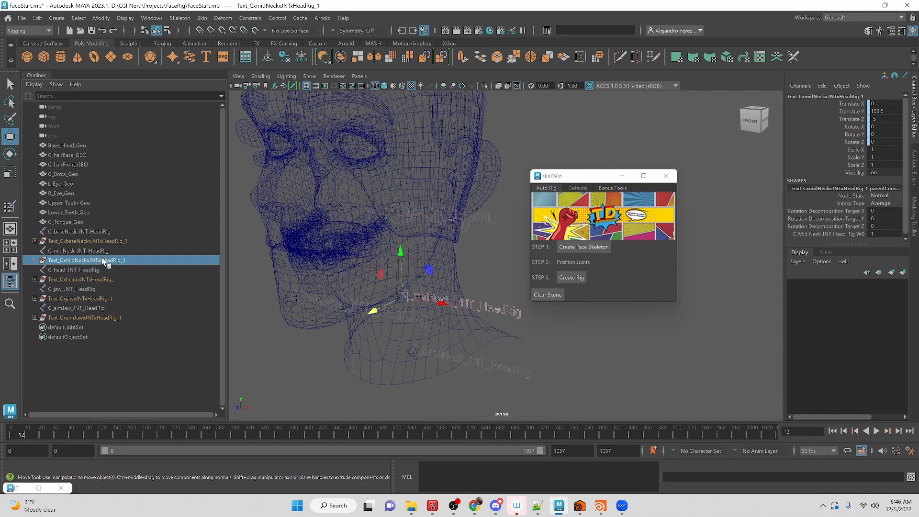
{"action": "left_click", "coordinate": [82, 241]}
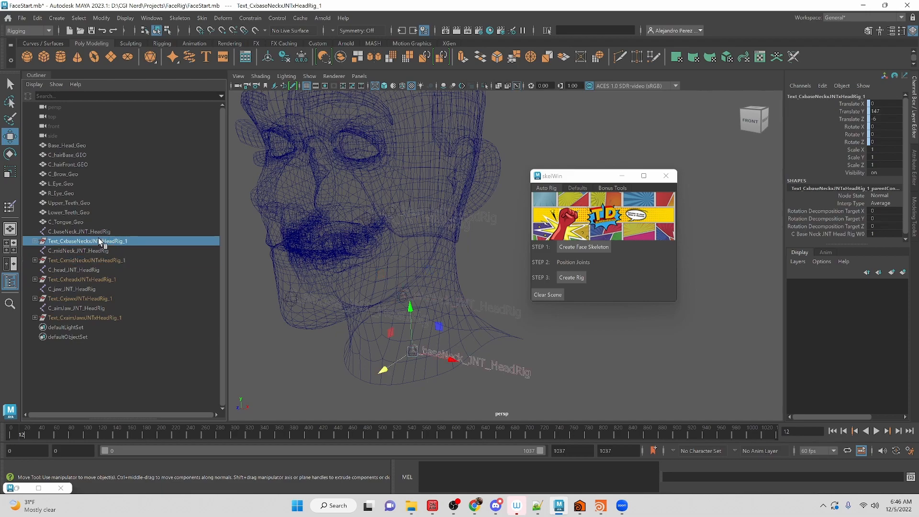
{"action": "mouse_move", "coordinate": [411, 393]}
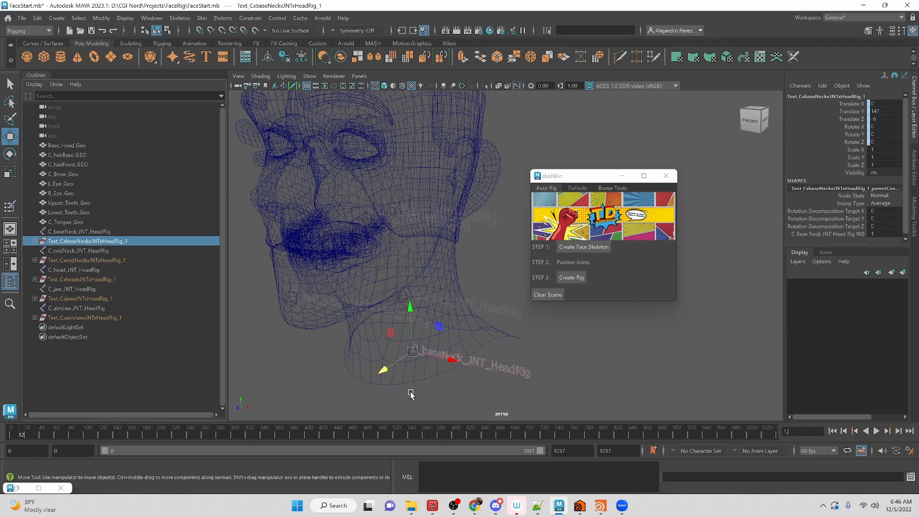
{"action": "mouse_move", "coordinate": [436, 292]}
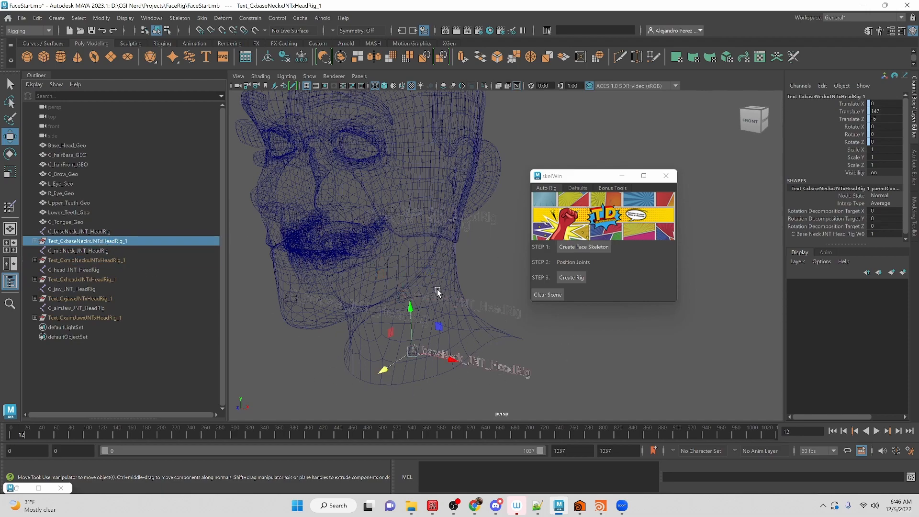
{"action": "mouse_move", "coordinate": [371, 343]}
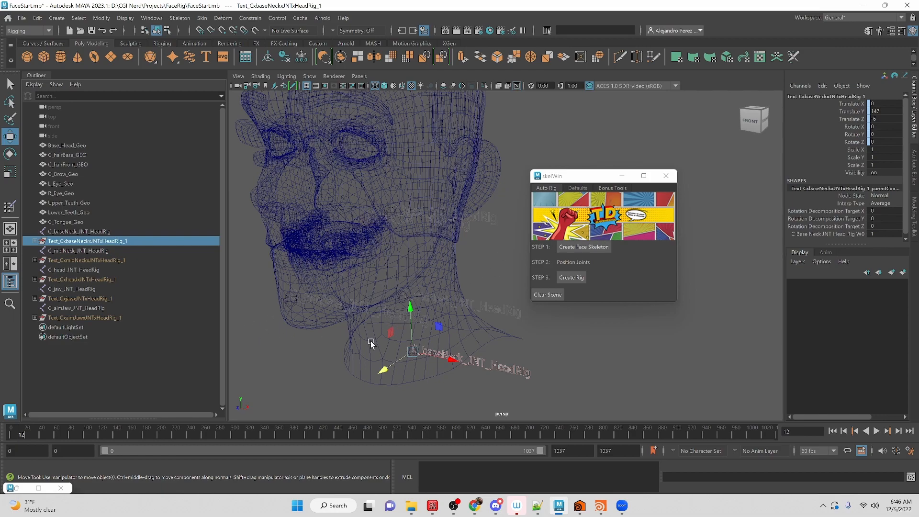
{"action": "left_click", "coordinate": [466, 243]}
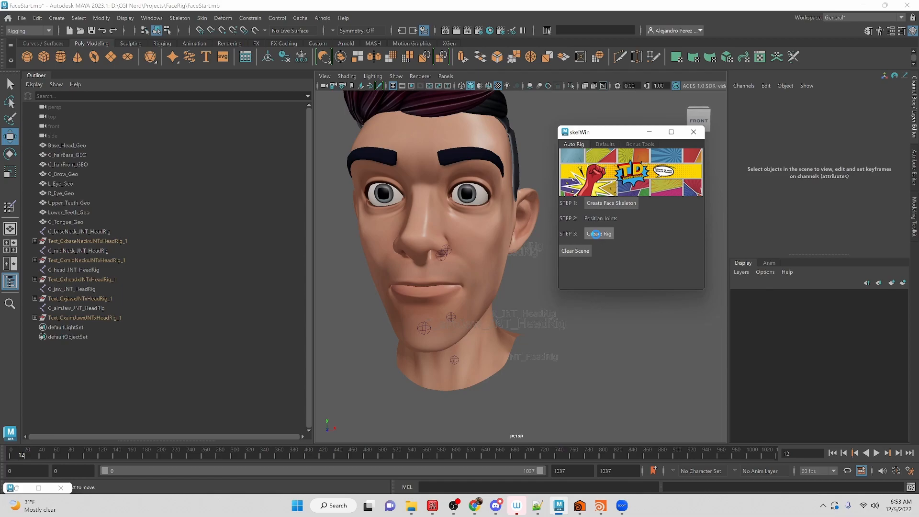
Run Create Rig, minimize skelWin, and select the head mesh
{"action": "left_click", "coordinate": [598, 233]}
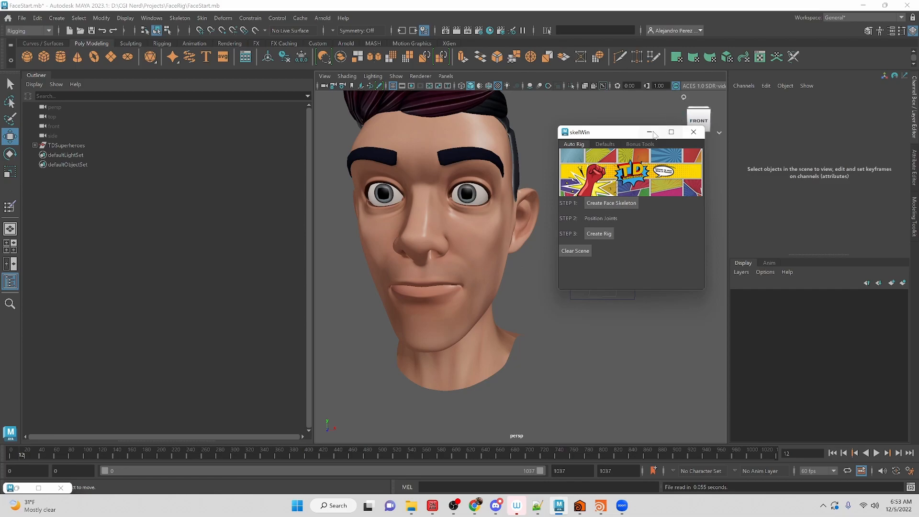
{"action": "left_click", "coordinate": [611, 203]}
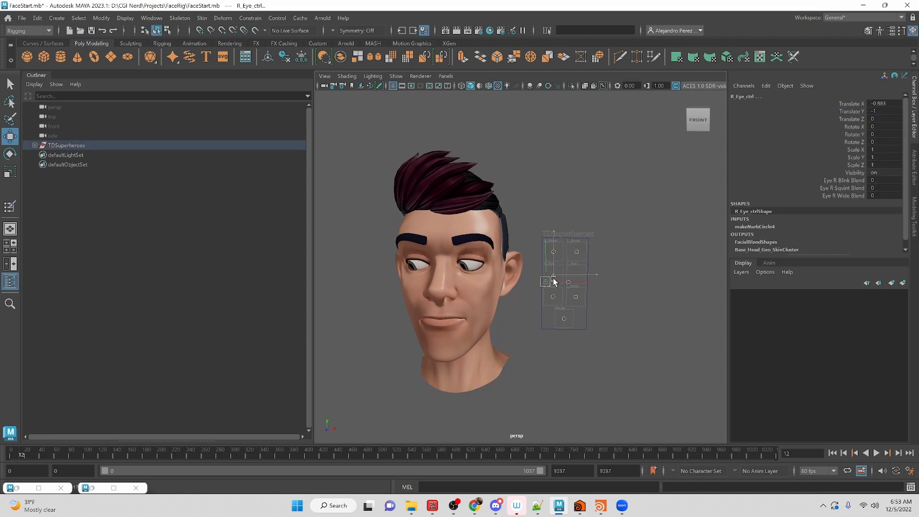
{"action": "left_click", "coordinate": [559, 289]}
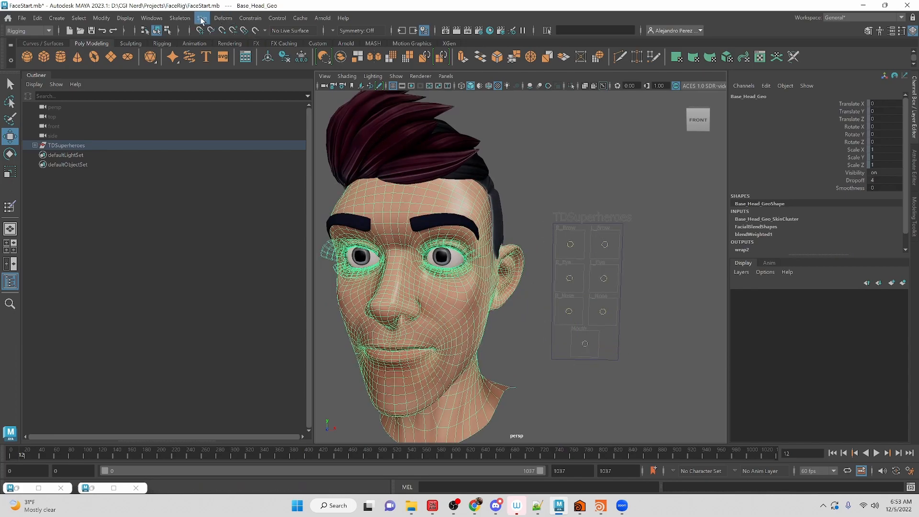
{"action": "left_click", "coordinate": [222, 18]}
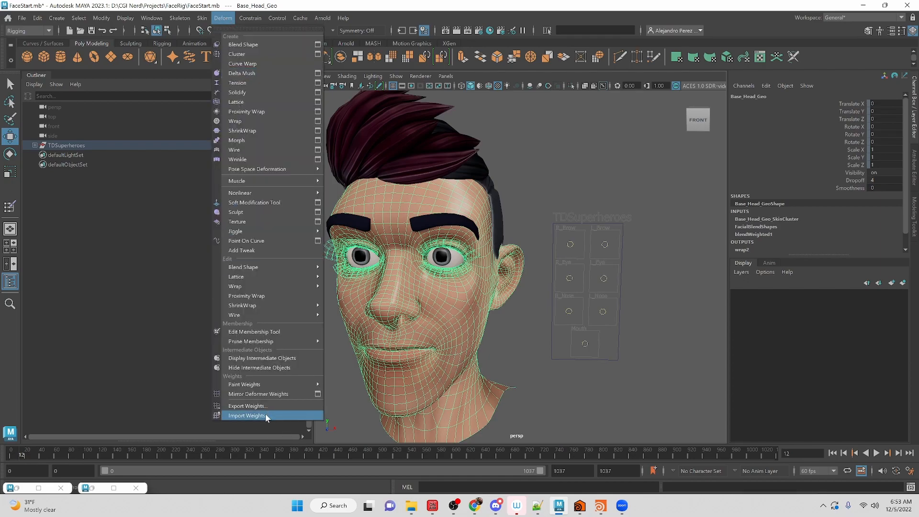
{"action": "left_click", "coordinate": [246, 416]}
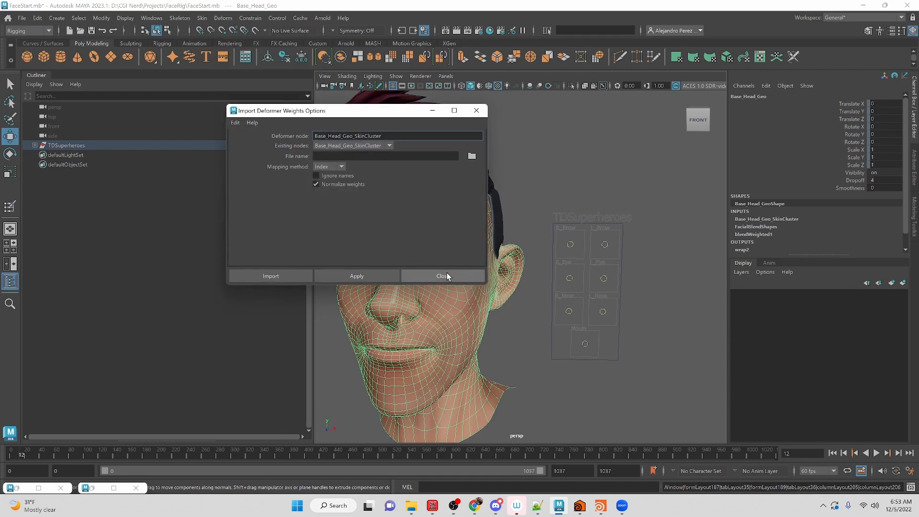
{"action": "left_click", "coordinate": [441, 277]}
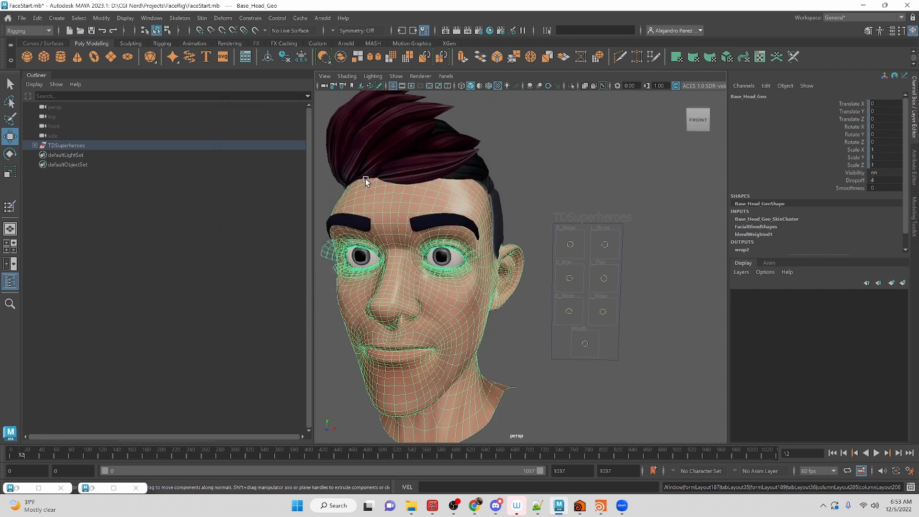
{"action": "left_click", "coordinate": [412, 506]}
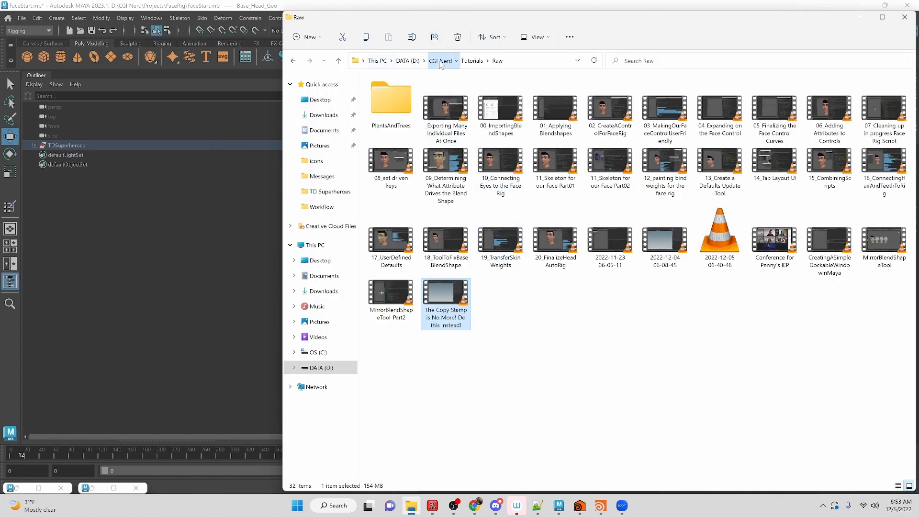
Browse from CGI Nerd into Projects and then the FaceRig project folder
{"action": "left_click", "coordinate": [441, 61]}
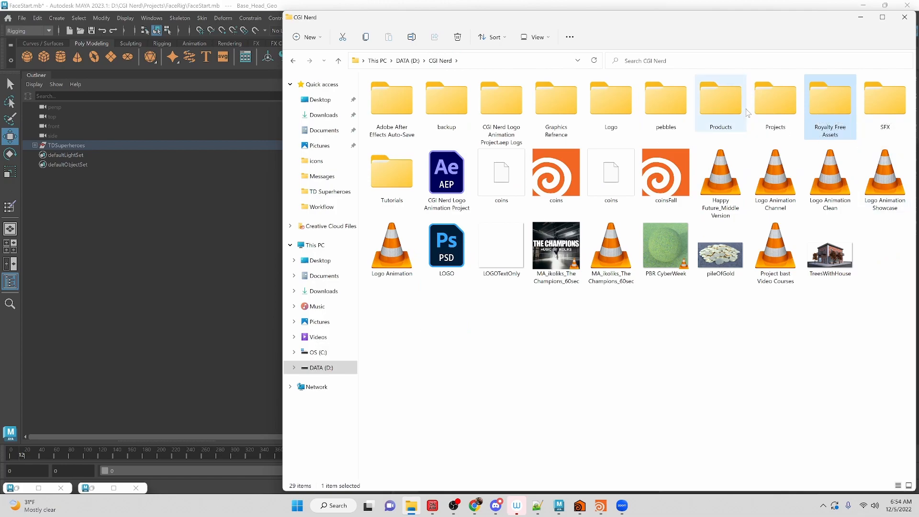
{"action": "double_click", "coordinate": [774, 100]}
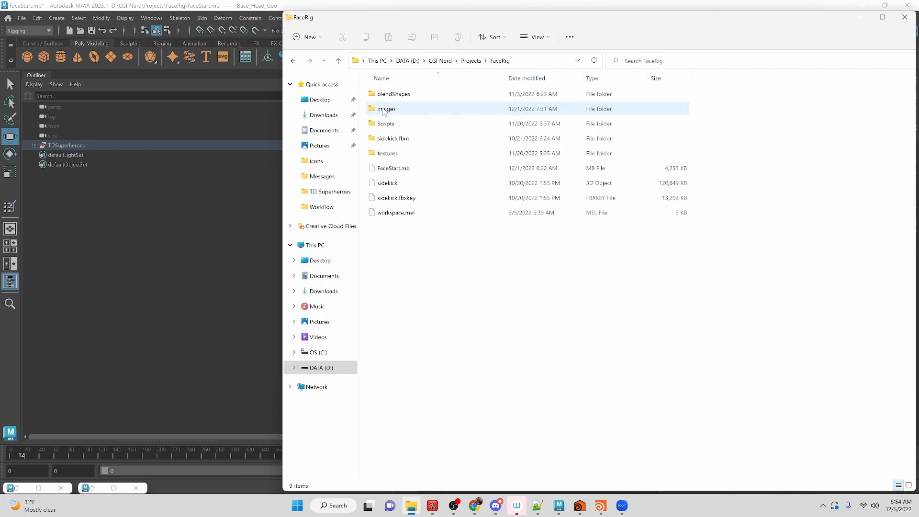
{"action": "double_click", "coordinate": [385, 123]}
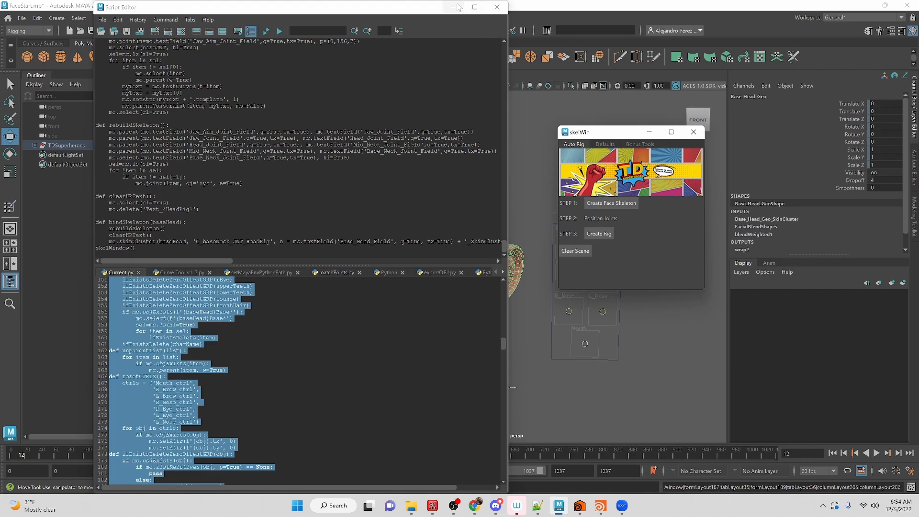
Set Weights_Path under Associated Files to headWeights.xml, then show Bonus Tools
{"action": "left_click", "coordinate": [604, 144]}
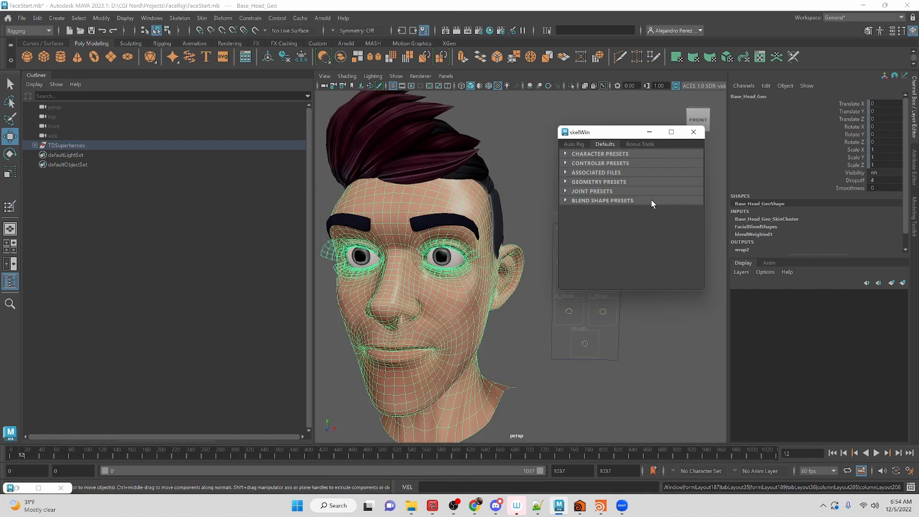
{"action": "left_click", "coordinate": [595, 172]}
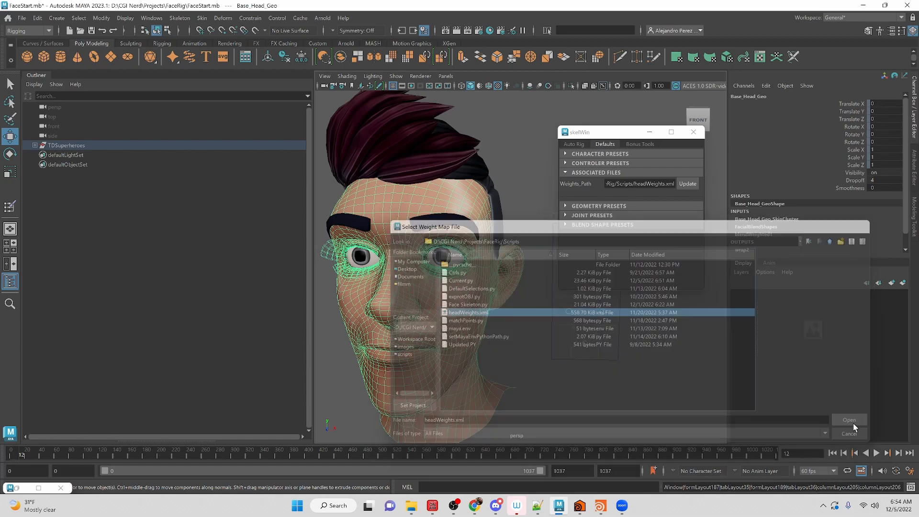
{"action": "left_click", "coordinate": [848, 420]}
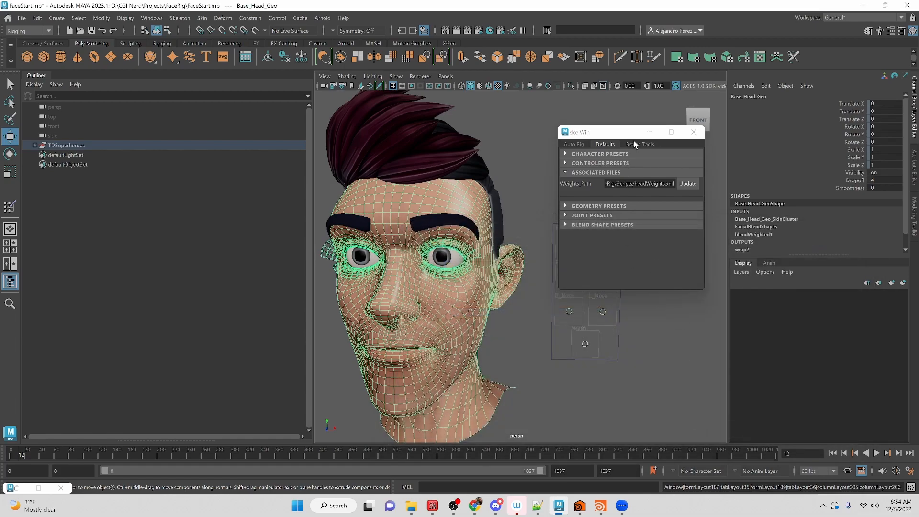
{"action": "left_click", "coordinate": [640, 144]}
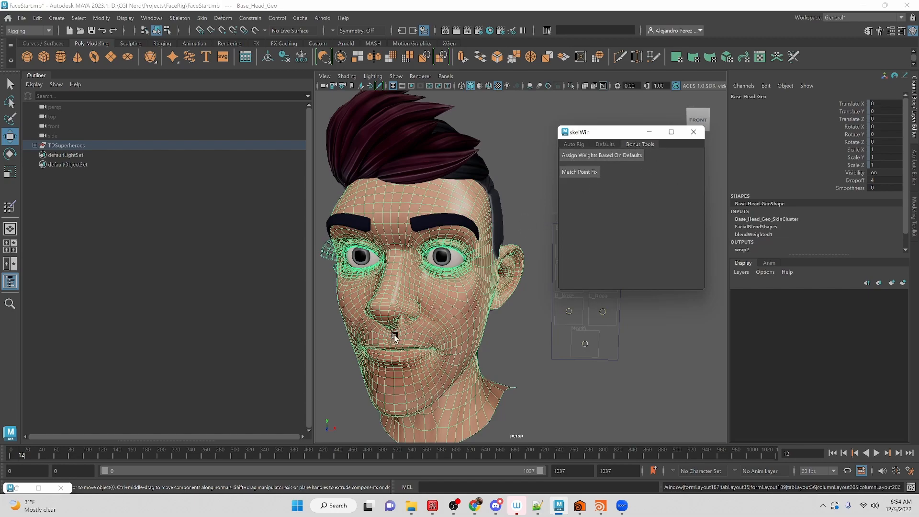
Move the mouth, left and right brow, and right eye controls to test facial poses
{"action": "left_click", "coordinate": [584, 344]}
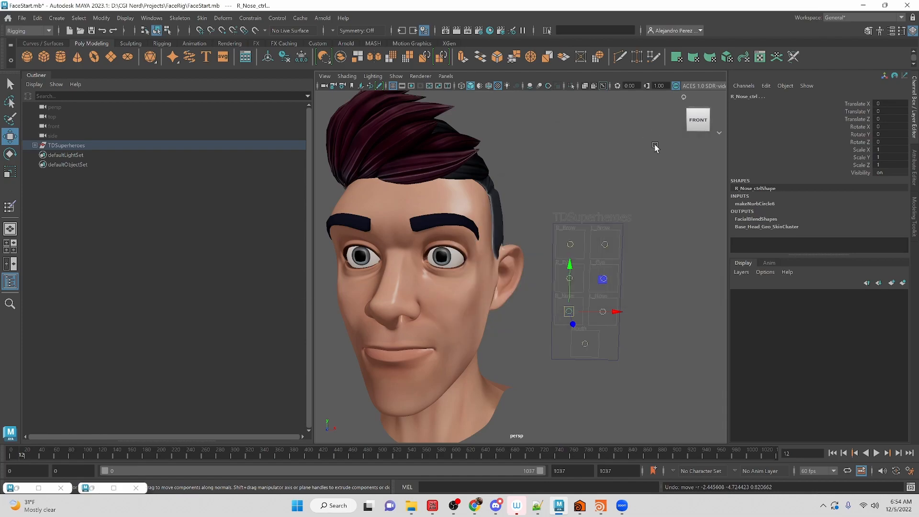
{"action": "left_click", "coordinate": [604, 245]}
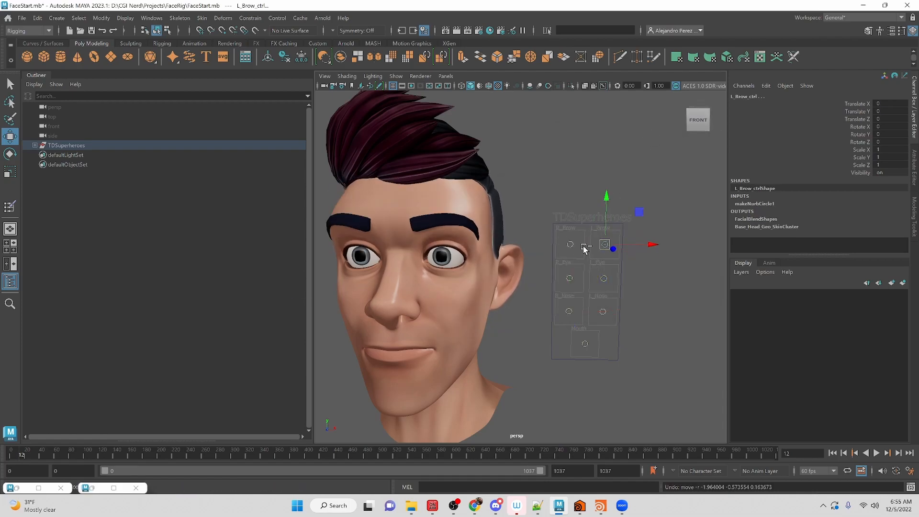
{"action": "left_click", "coordinate": [585, 349]}
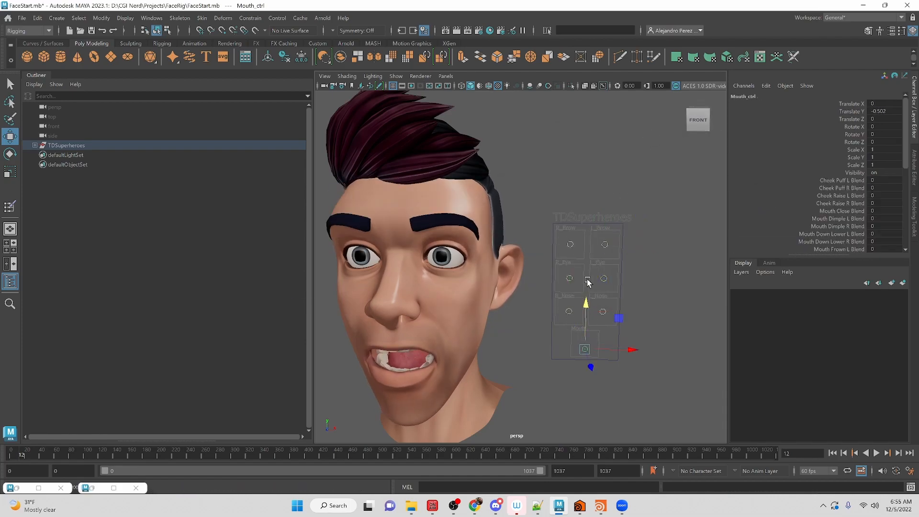
{"action": "left_click", "coordinate": [605, 241]}
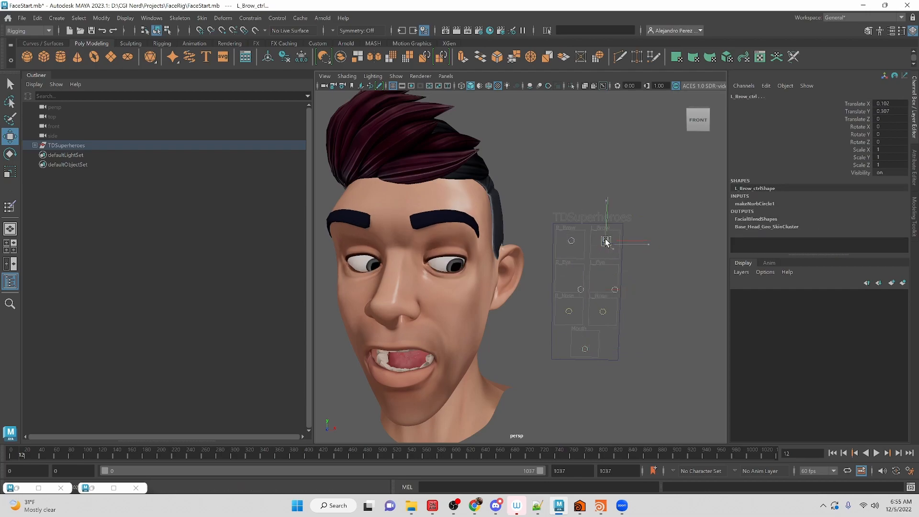
{"action": "left_click", "coordinate": [573, 247]}
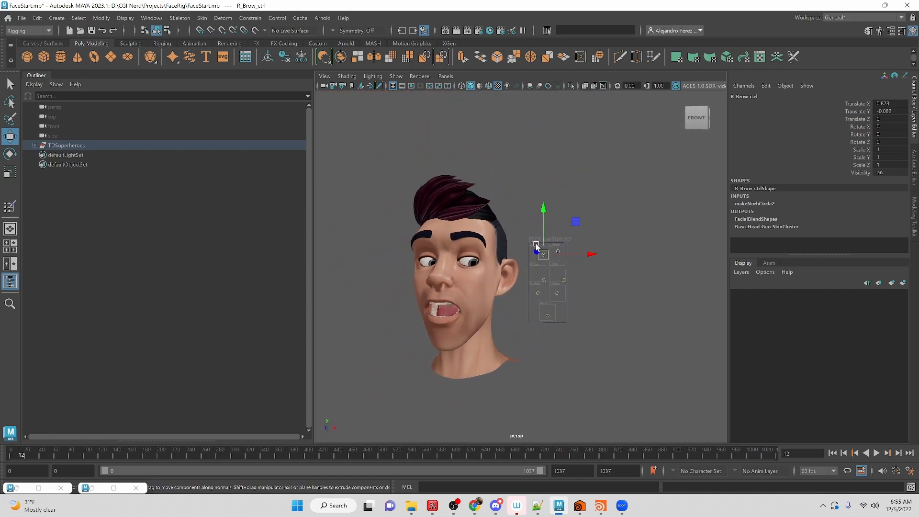
{"action": "left_click", "coordinate": [539, 280]}
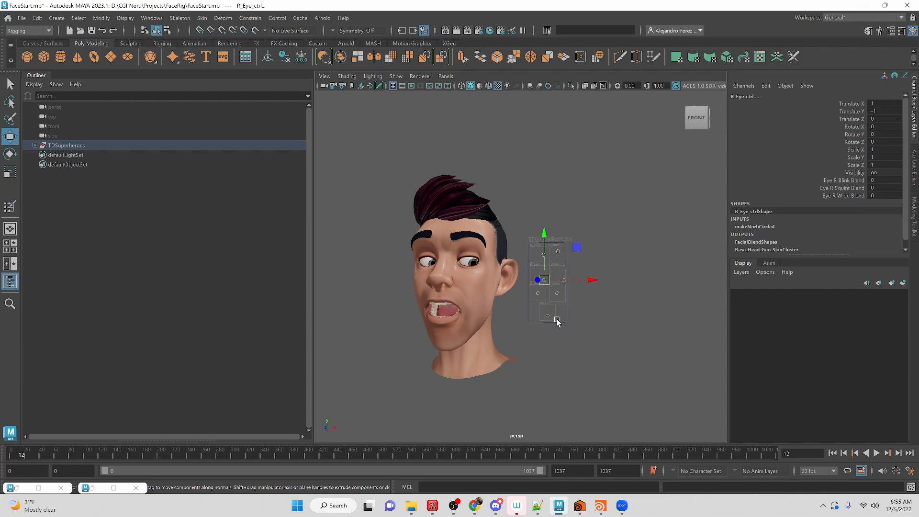
{"action": "mouse_move", "coordinate": [631, 354]}
{"action": "type", "text": "0"}
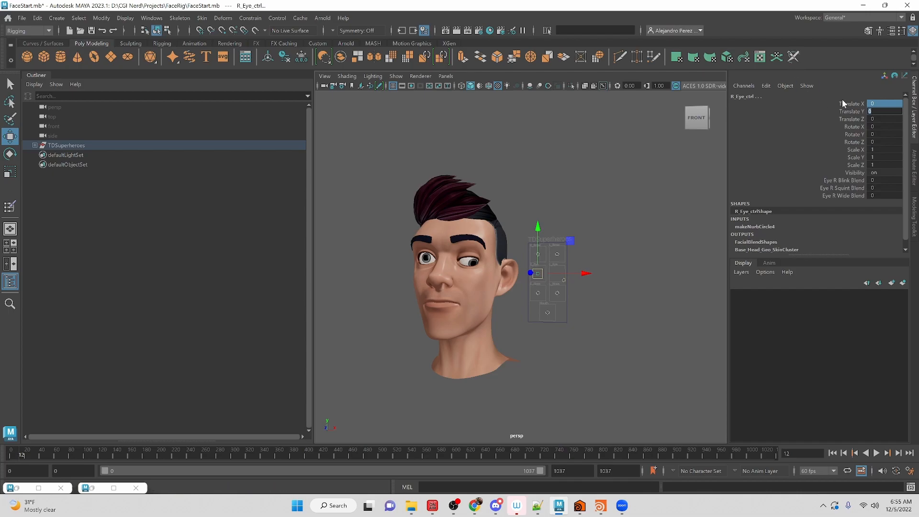
{"action": "mouse_move", "coordinate": [838, 134]}
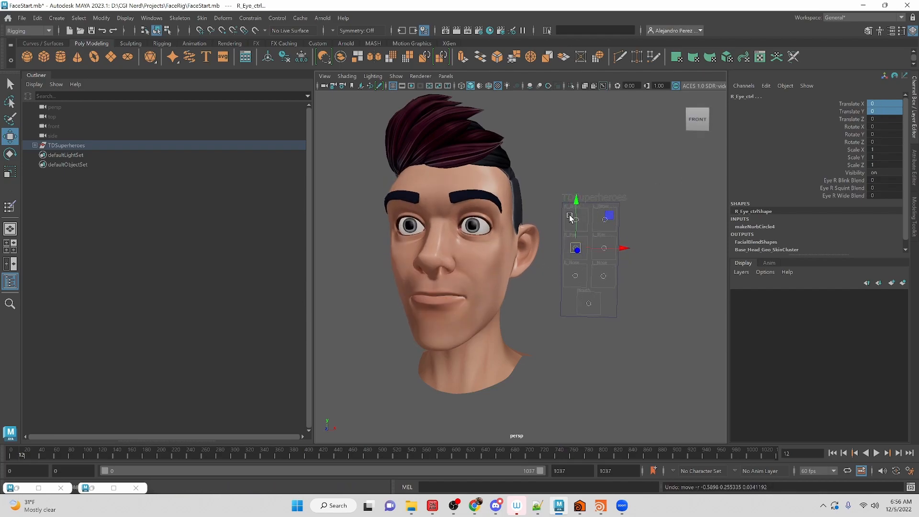
Zero R_Eye_ctrl's translates, then test-move L_Brow_ctrl and undo the move
{"action": "left_click", "coordinate": [403, 332]}
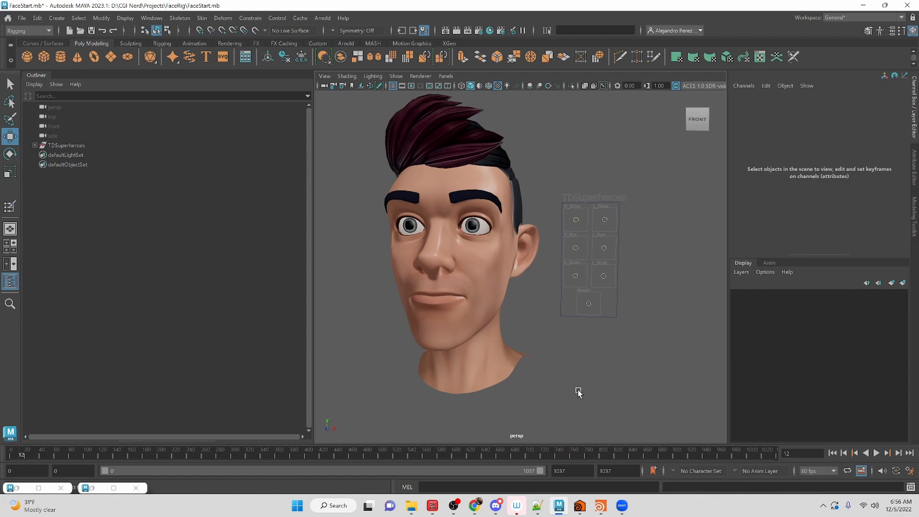
{"action": "mouse_move", "coordinate": [544, 253]}
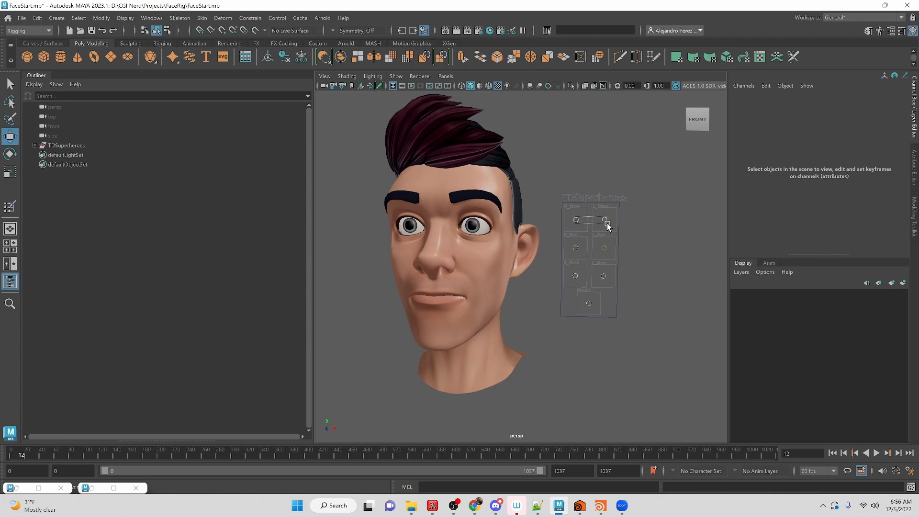
{"action": "left_click", "coordinate": [597, 229]}
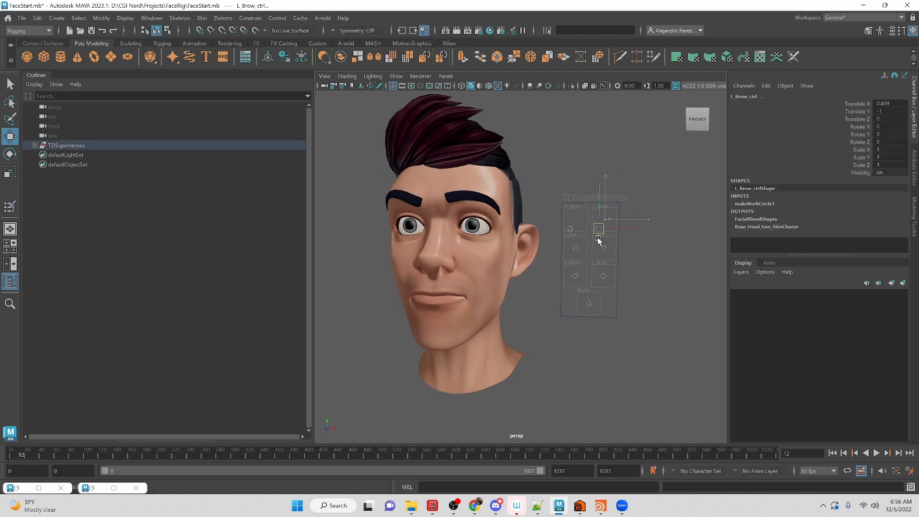
{"action": "left_click", "coordinate": [598, 228]}
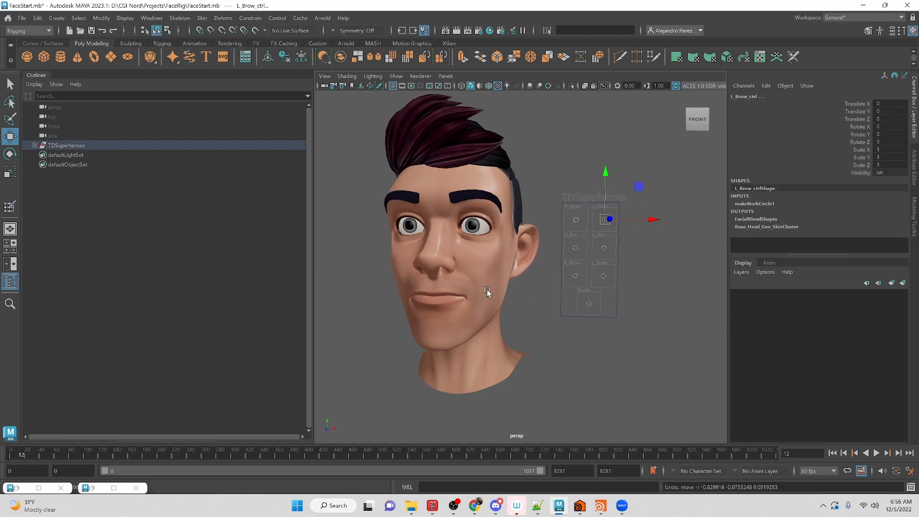